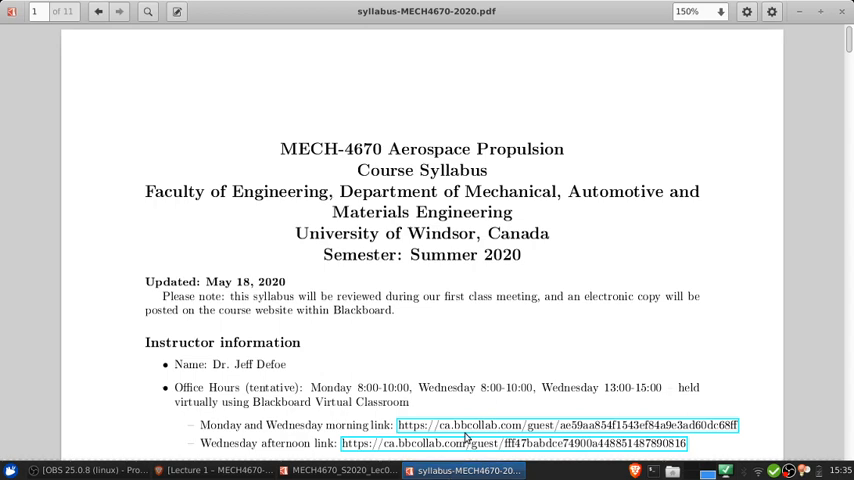
pyautogui.moveTo(836, 244)
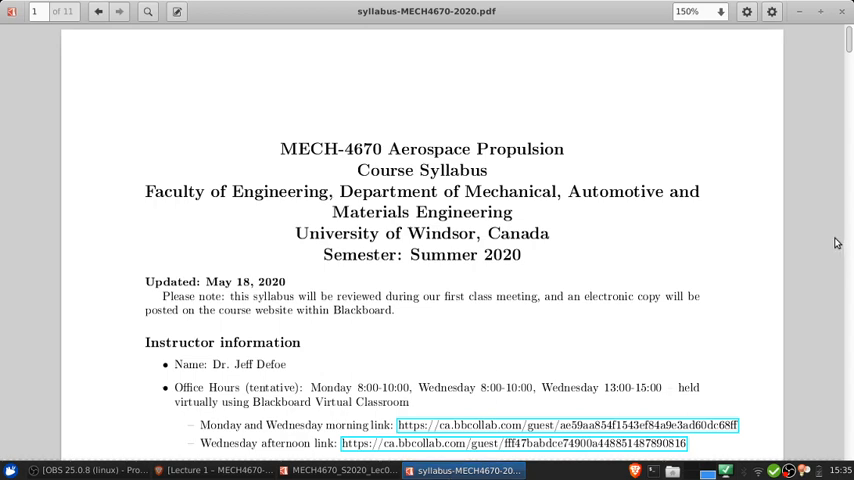
# Scroll page 1 down so the instructor details and office hours are fully visible.
pyautogui.scroll(-3)
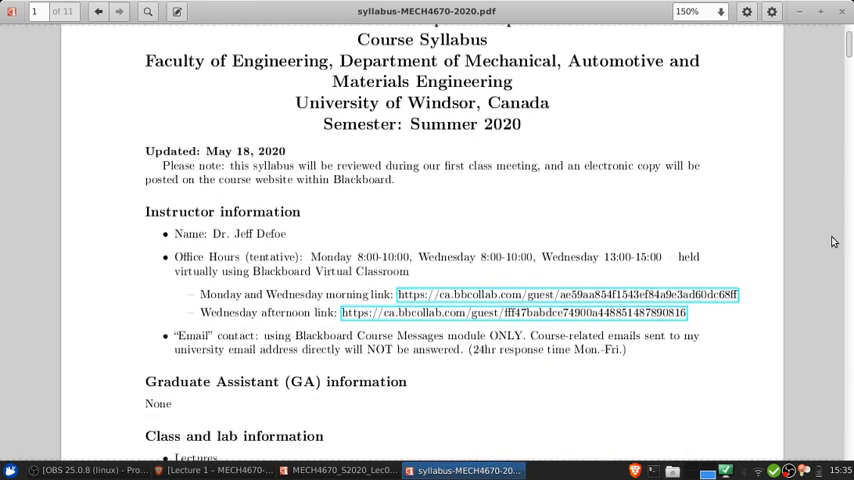
pyautogui.scroll(-3)
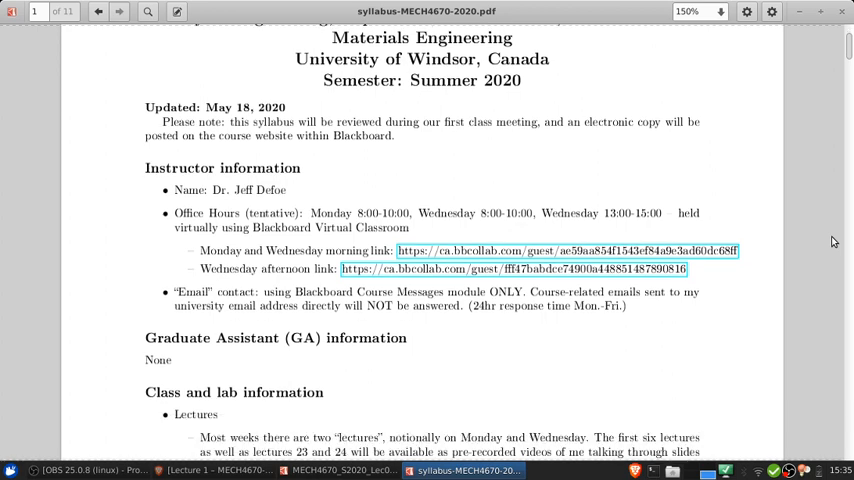
pyautogui.moveTo(422, 180)
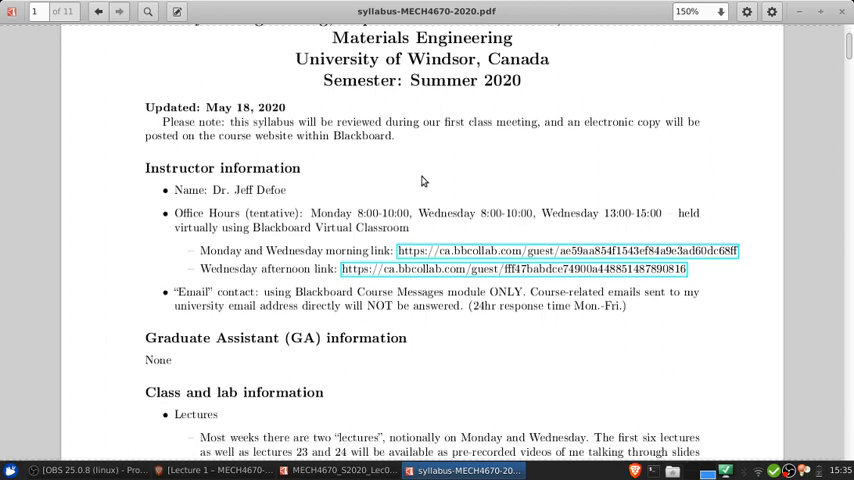
pyautogui.moveTo(330, 206)
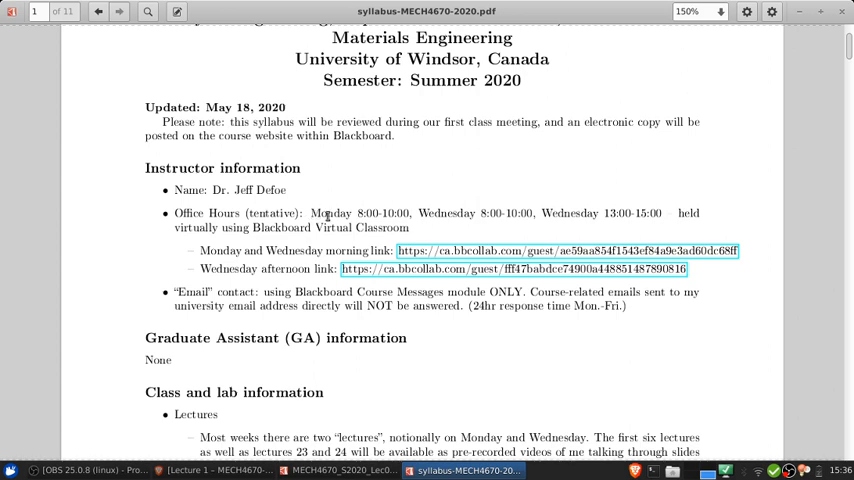
pyautogui.moveTo(424, 212)
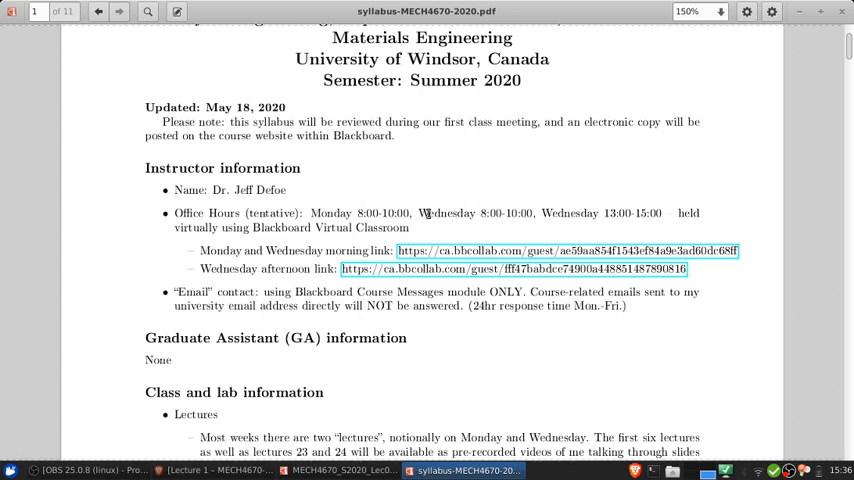
pyautogui.moveTo(428, 204)
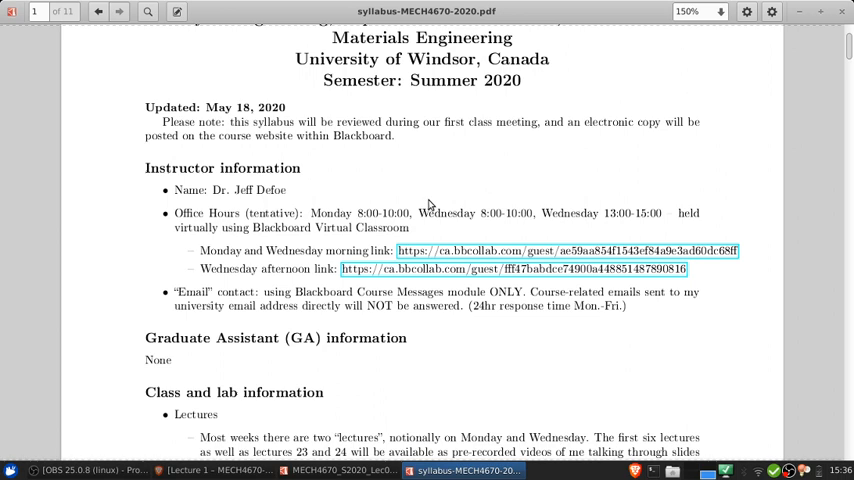
pyautogui.moveTo(462, 200)
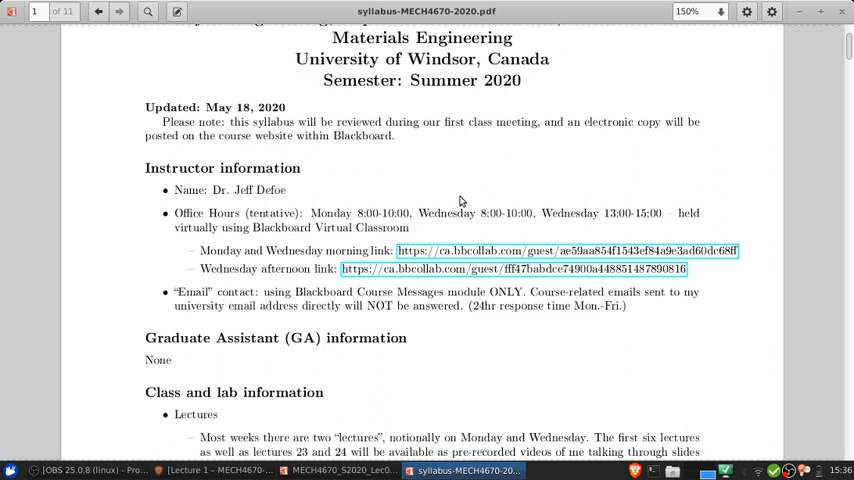
pyautogui.scroll(3)
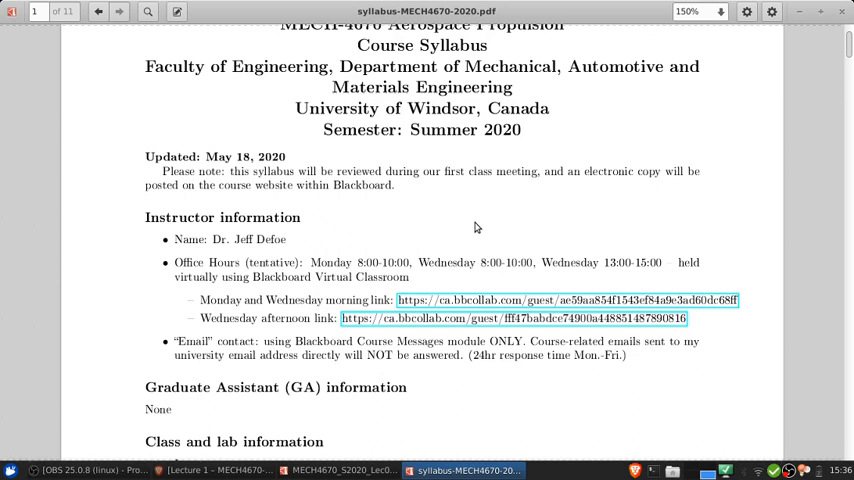
pyautogui.moveTo(540, 244)
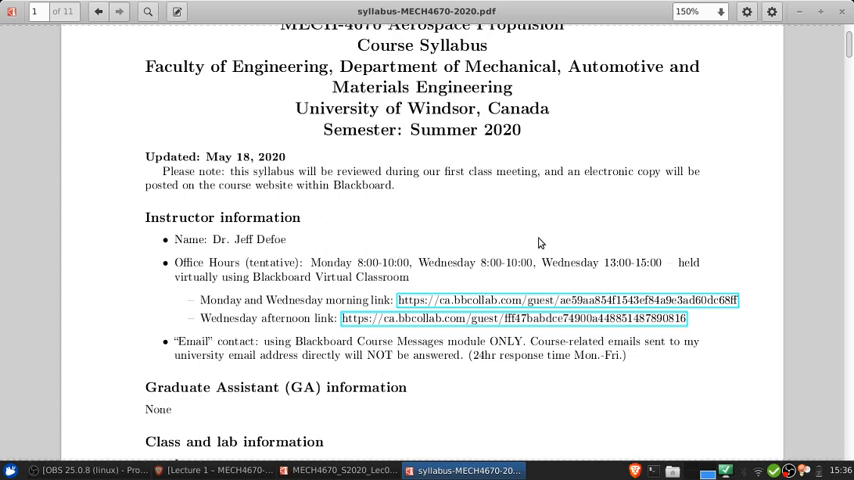
pyautogui.moveTo(600, 250)
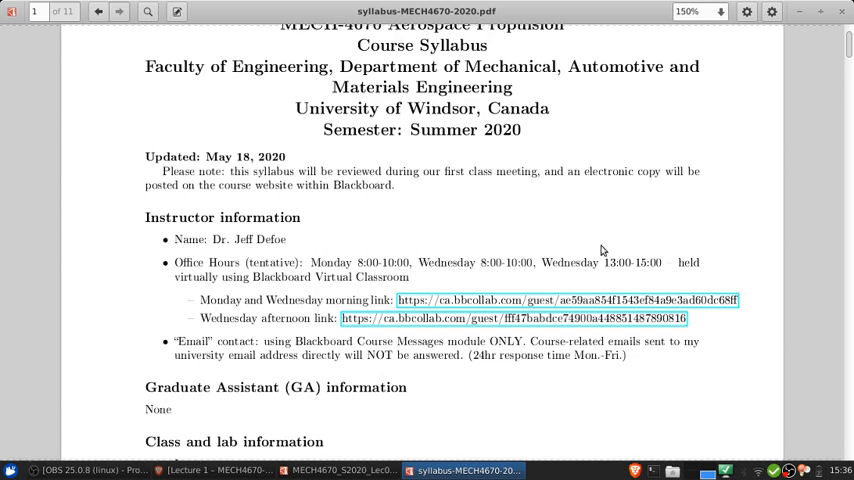
pyautogui.moveTo(548, 228)
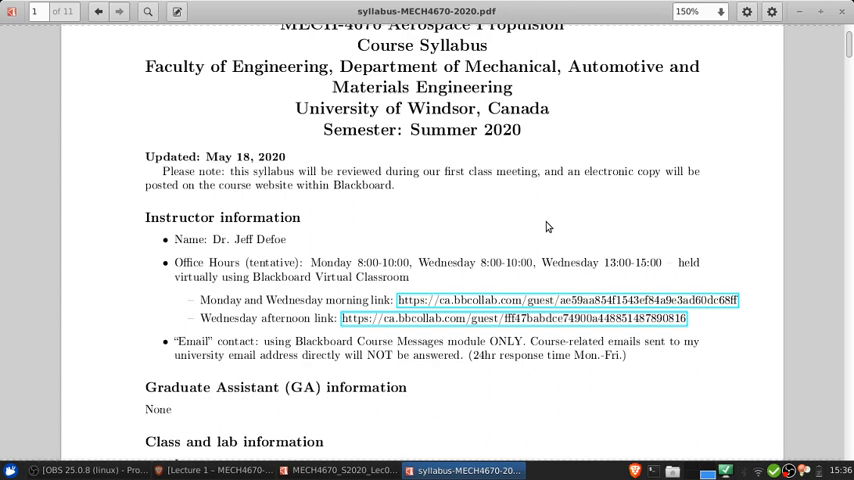
pyautogui.moveTo(428, 318)
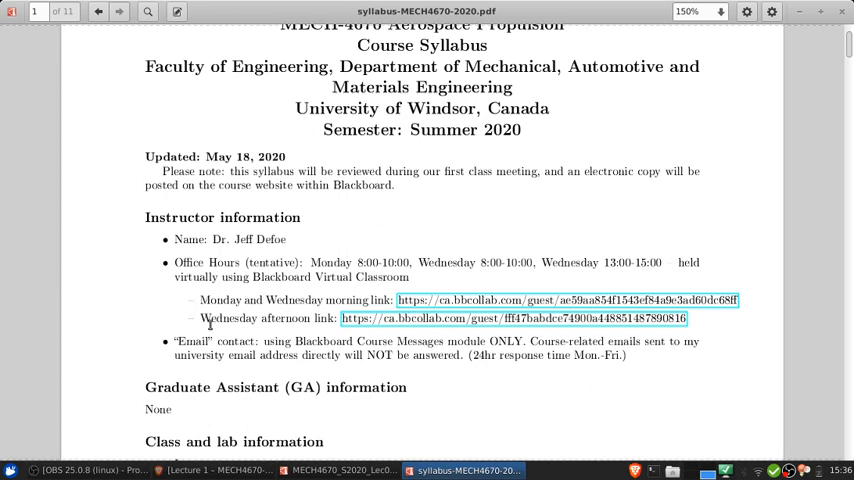
pyautogui.moveTo(578, 324)
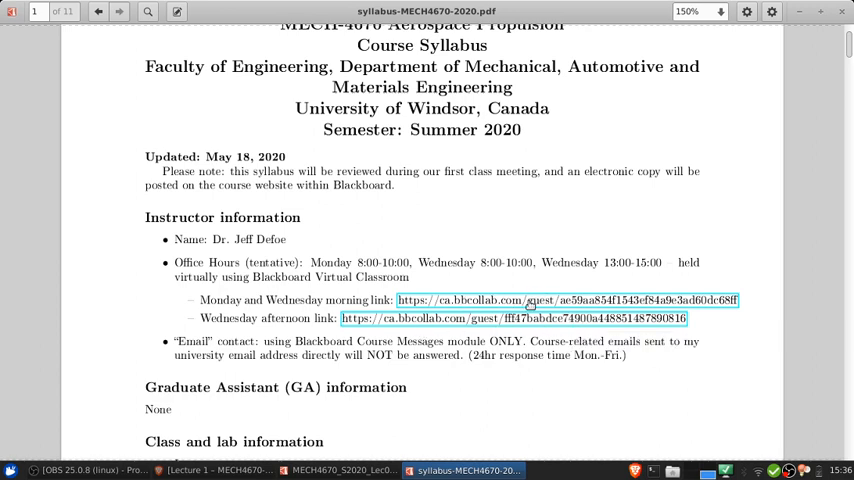
pyautogui.moveTo(432, 318)
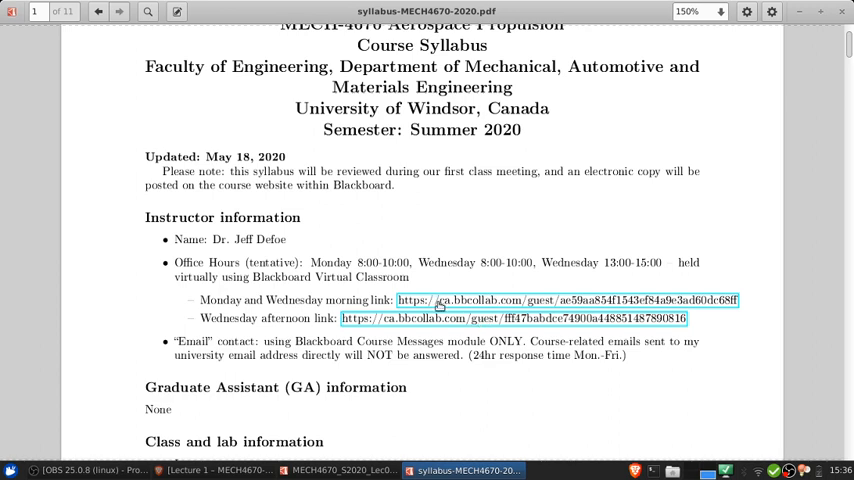
pyautogui.moveTo(448, 318)
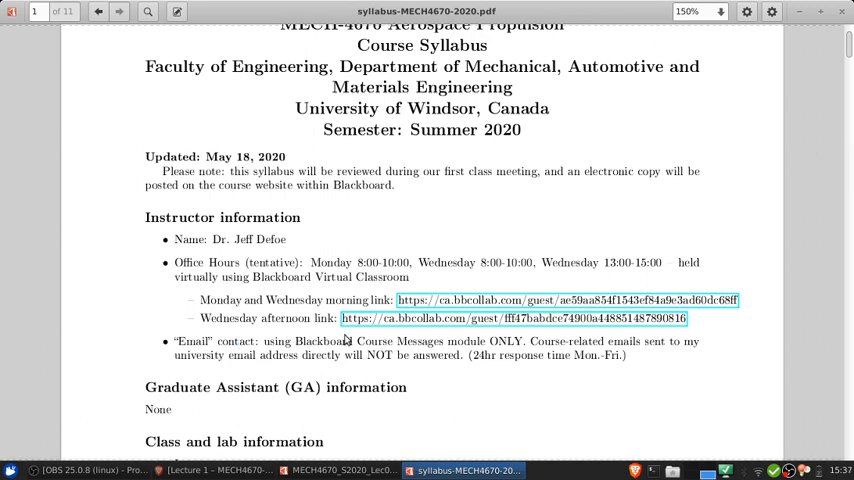
pyautogui.moveTo(516, 388)
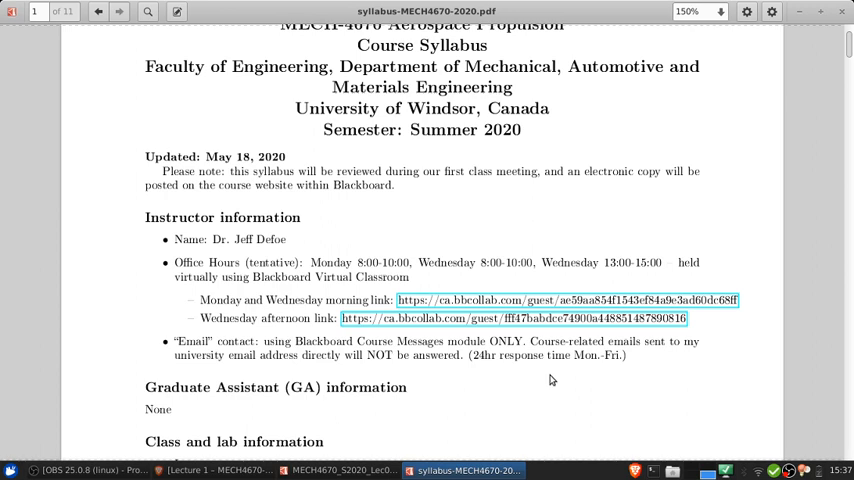
pyautogui.moveTo(536, 380)
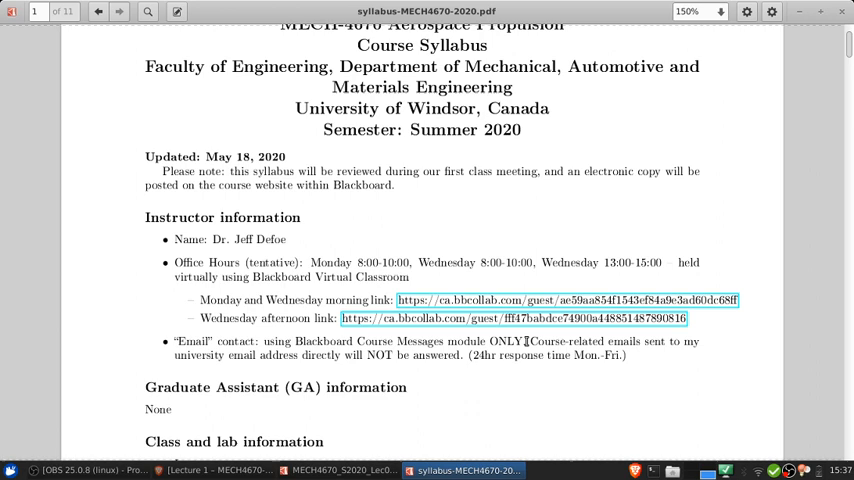
pyautogui.scroll(-3)
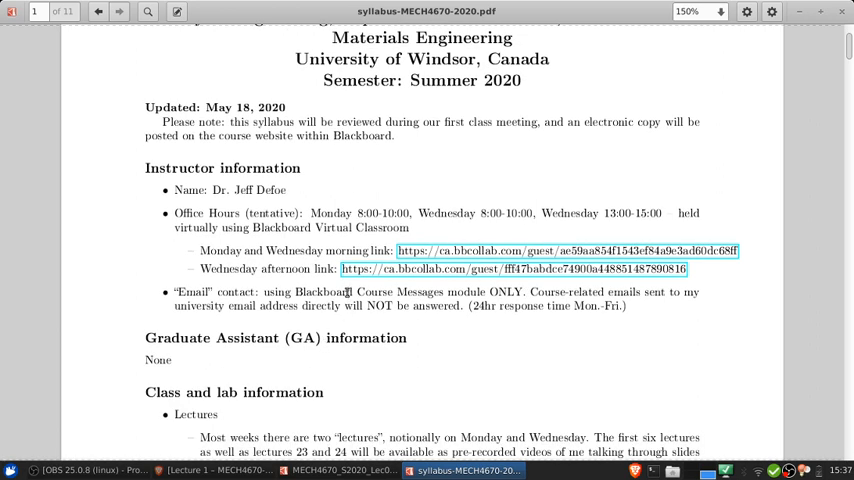
pyautogui.doubleClick(372, 292)
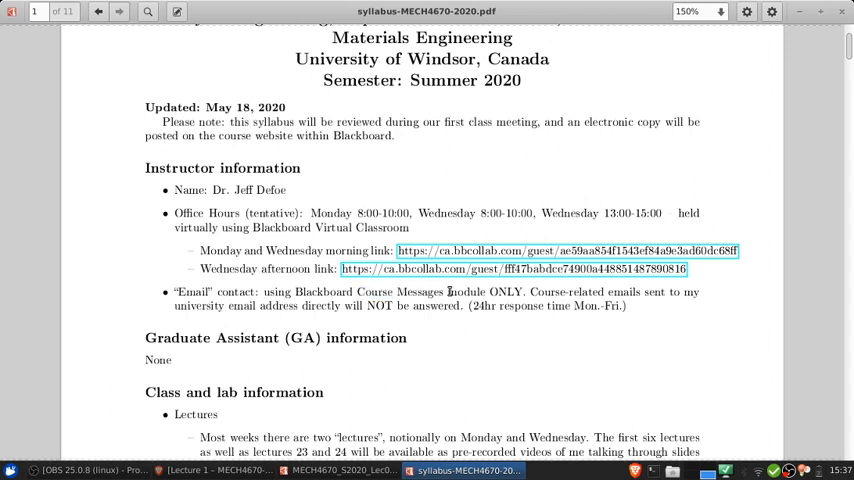
pyautogui.moveTo(698, 376)
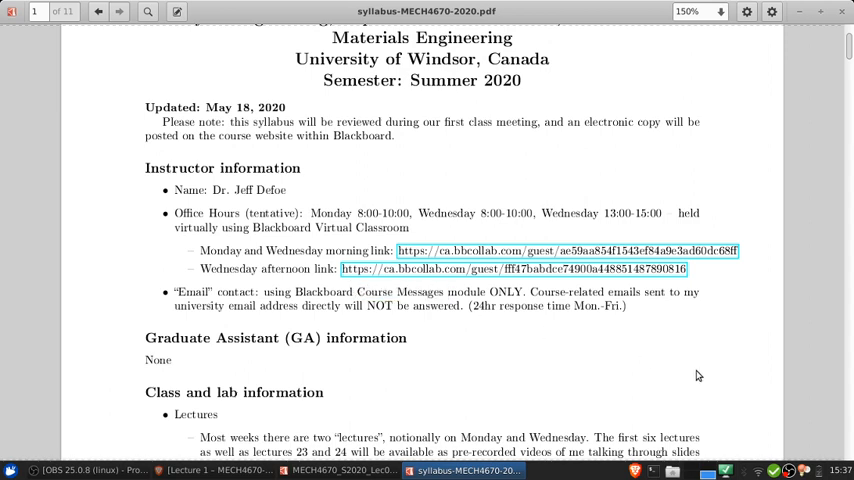
pyautogui.scroll(3)
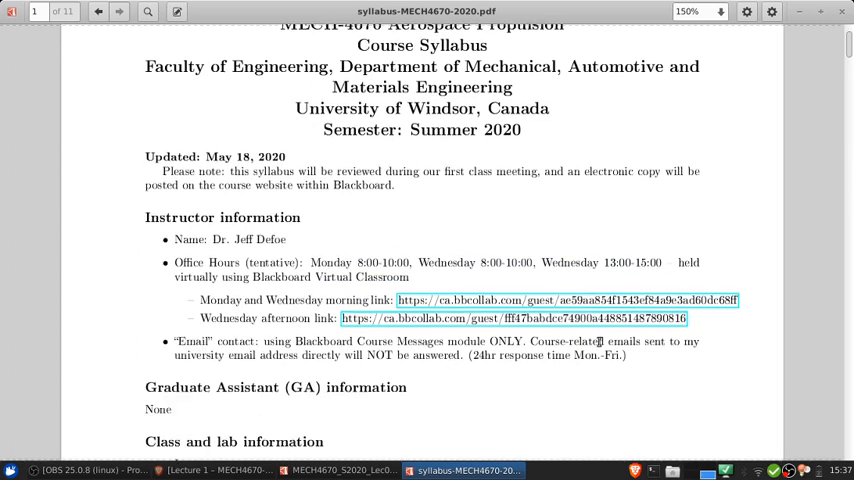
pyautogui.scroll(-3)
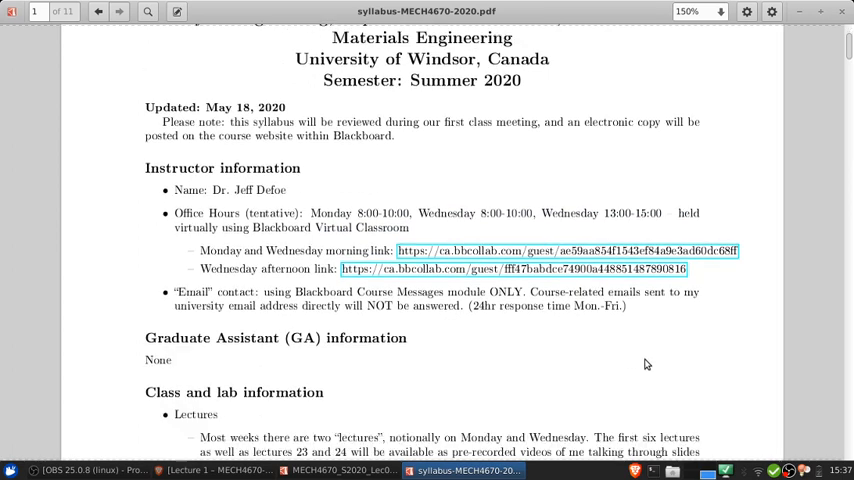
# Scroll page 1 to the class and lab information: lectures, tutorials, lab and discussion boards.
pyautogui.scroll(-3)
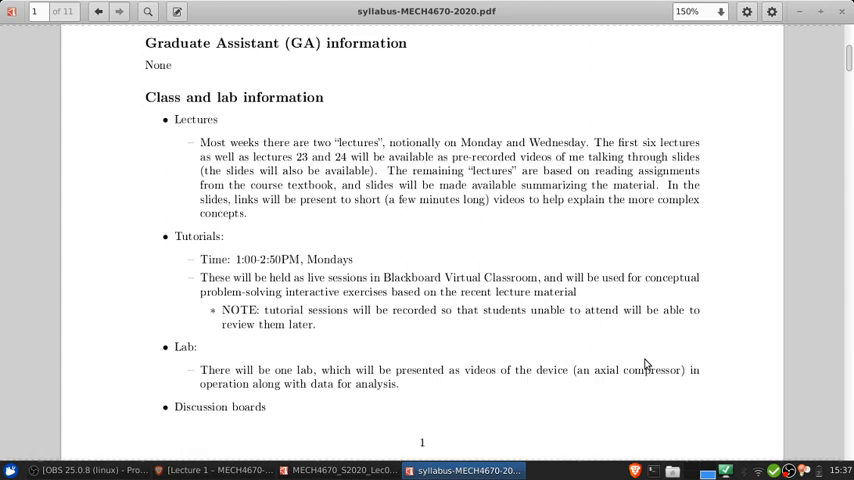
pyautogui.doubleClick(156, 64)
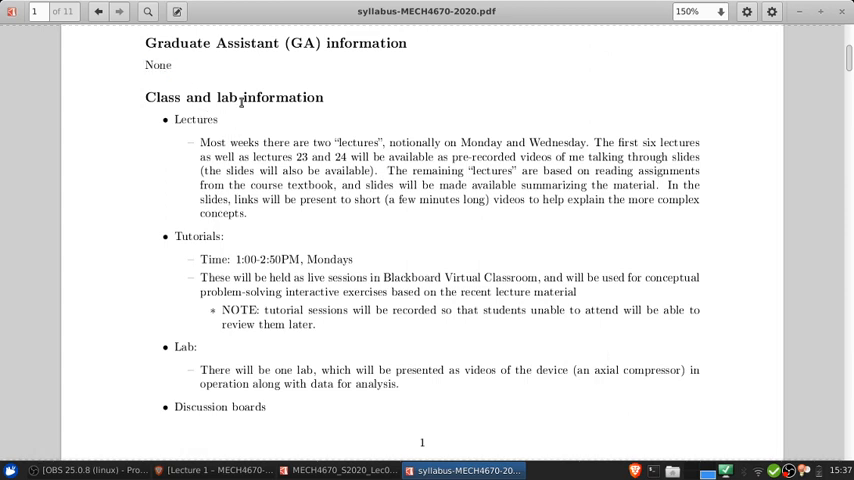
pyautogui.moveTo(278, 224)
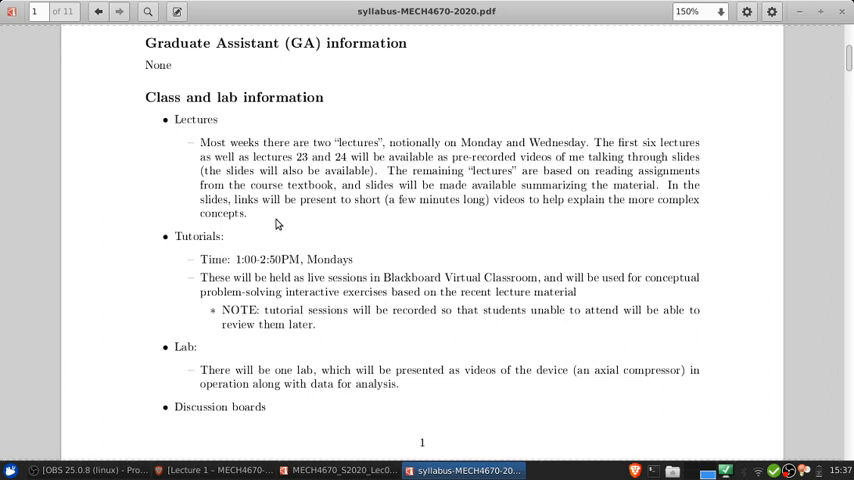
pyautogui.moveTo(140, 168)
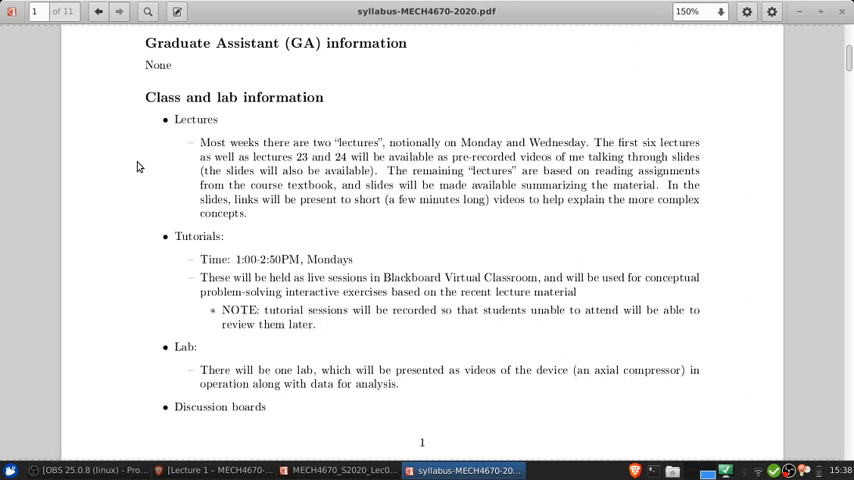
pyautogui.moveTo(164, 168)
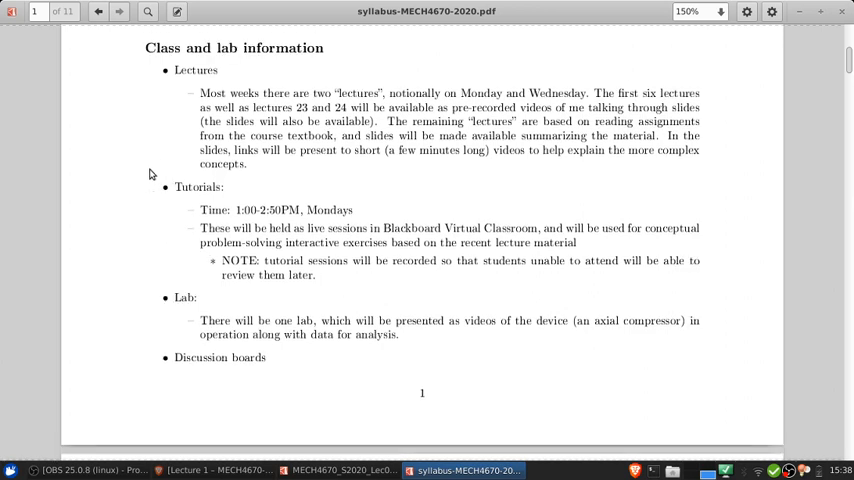
pyautogui.moveTo(172, 188)
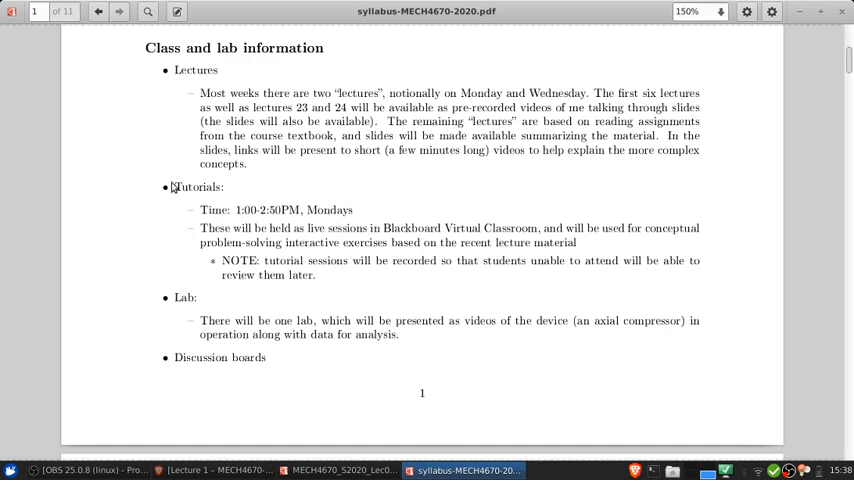
pyautogui.moveTo(228, 196)
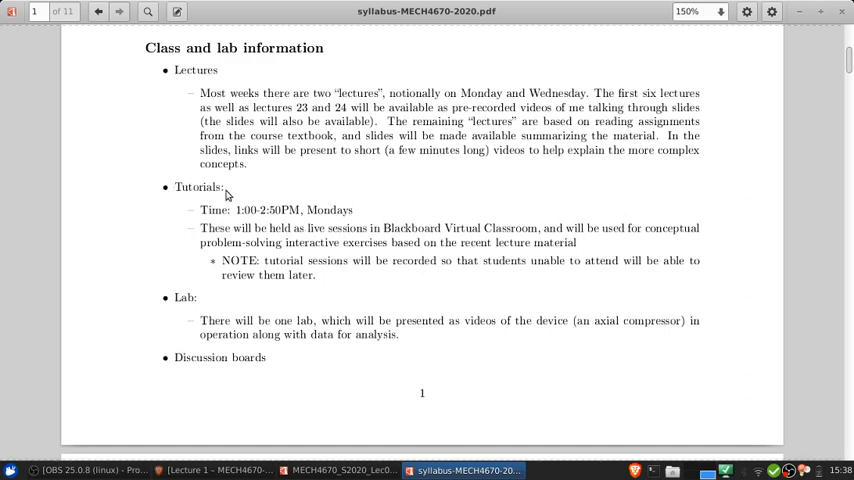
pyautogui.moveTo(200, 228)
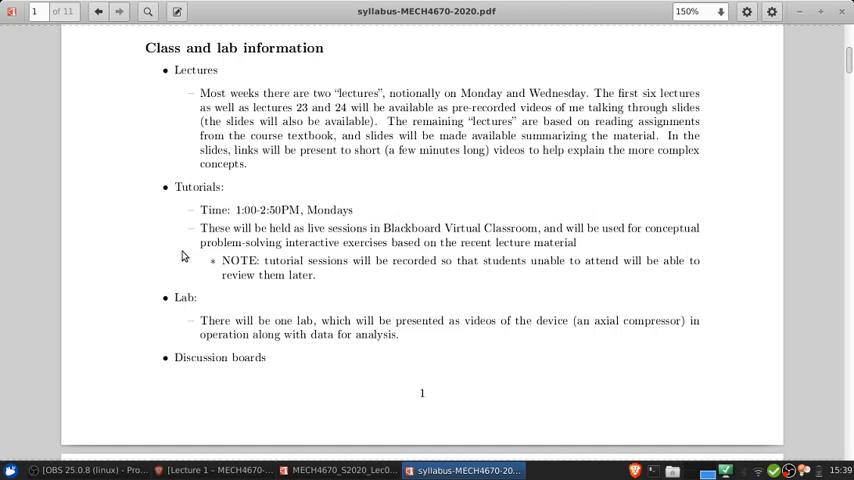
pyautogui.moveTo(396, 260)
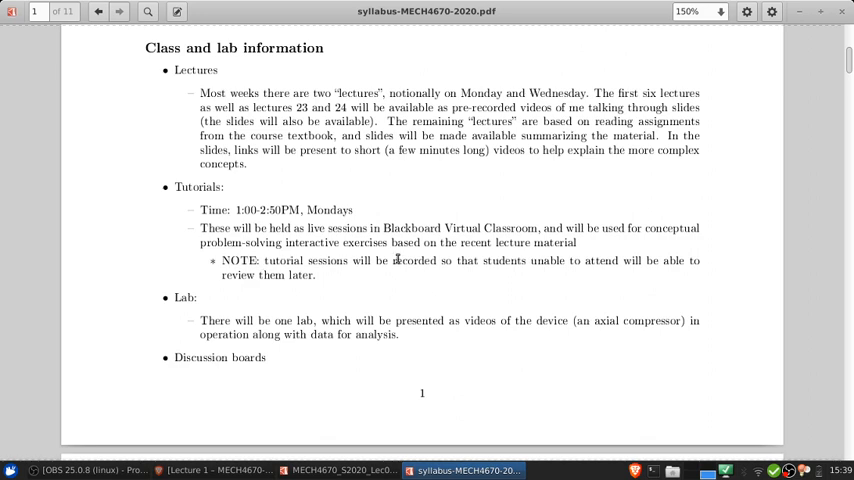
pyautogui.moveTo(350, 298)
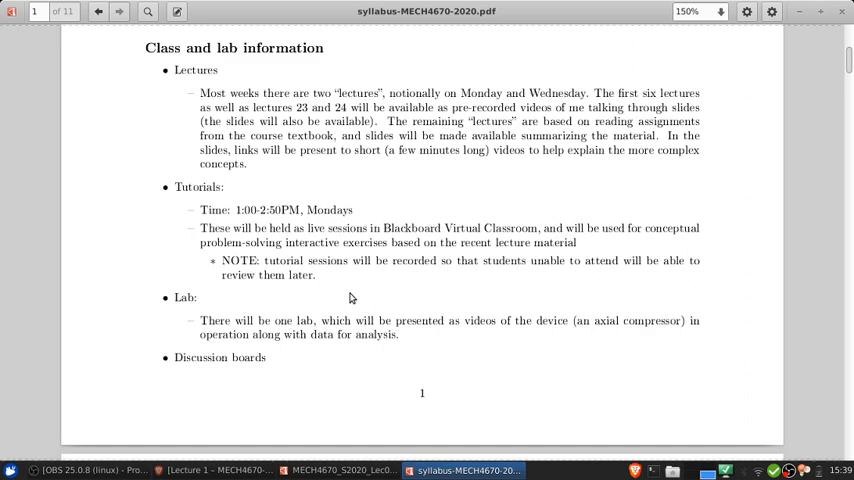
pyautogui.moveTo(328, 294)
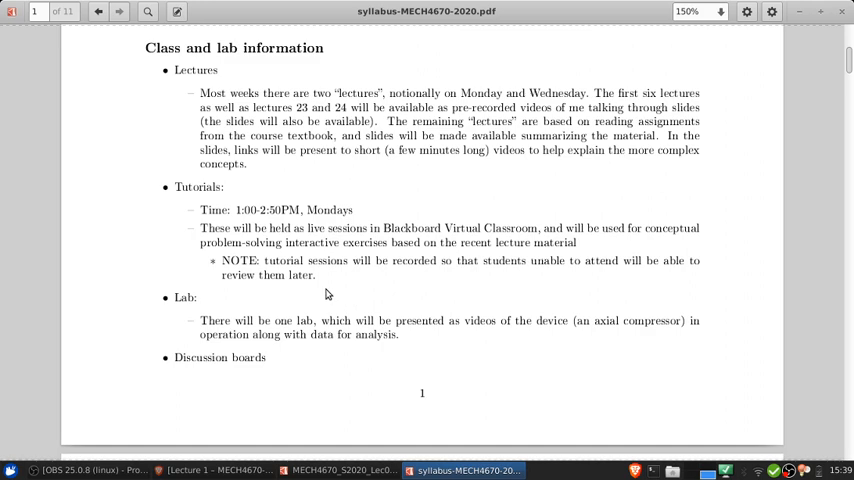
# Scroll to the bottom of page 1 so the Lab and Discussion boards items show.
pyautogui.scroll(-3)
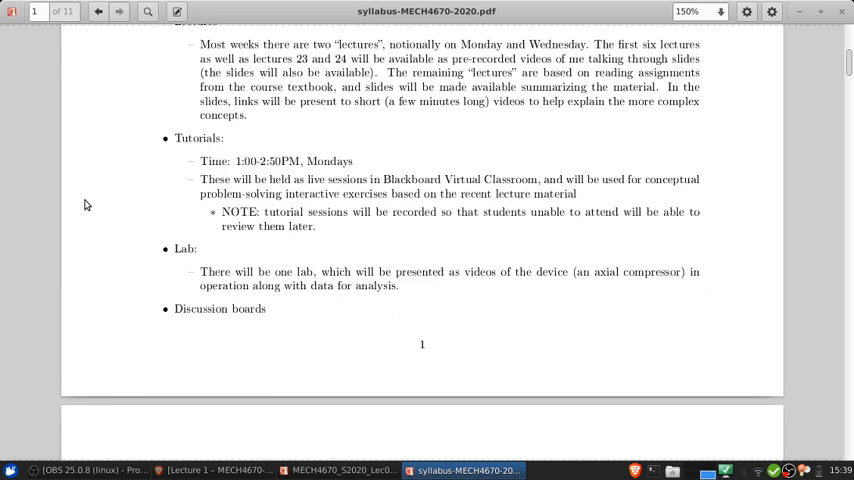
# Scroll onto page 2 to the calendar and plain-language course descriptions and start of Resources.
pyautogui.scroll(-3)
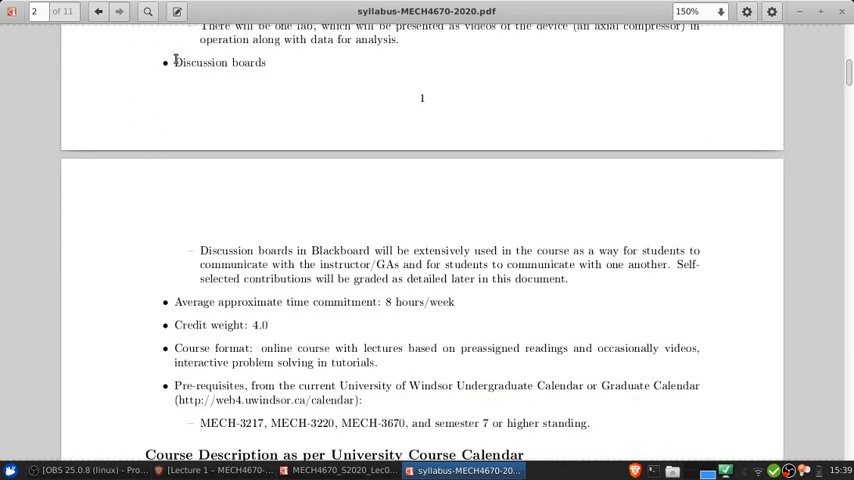
pyautogui.moveTo(768, 330)
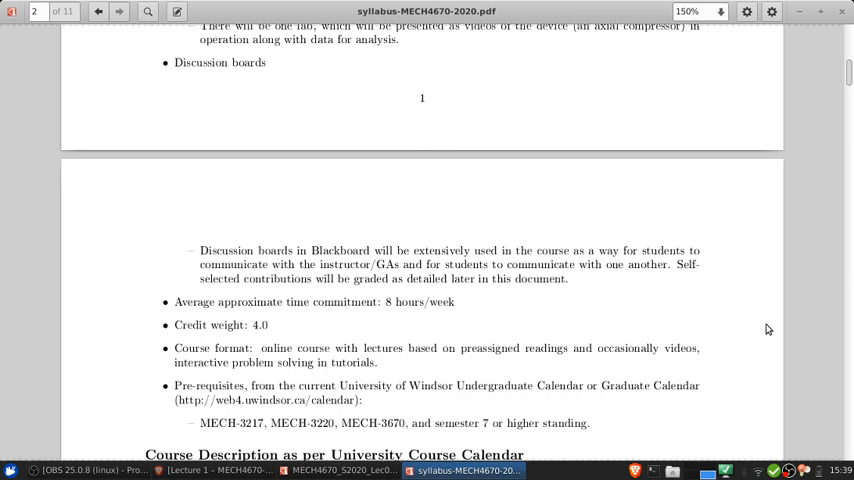
pyautogui.moveTo(336, 244)
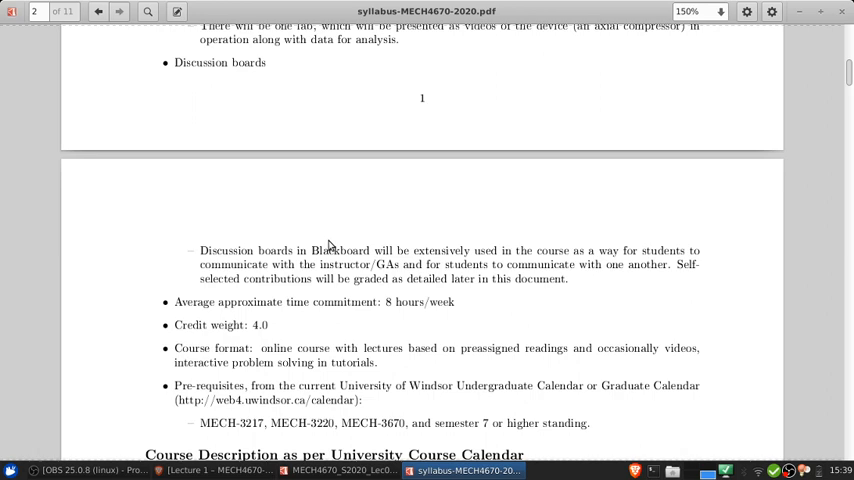
pyautogui.moveTo(276, 164)
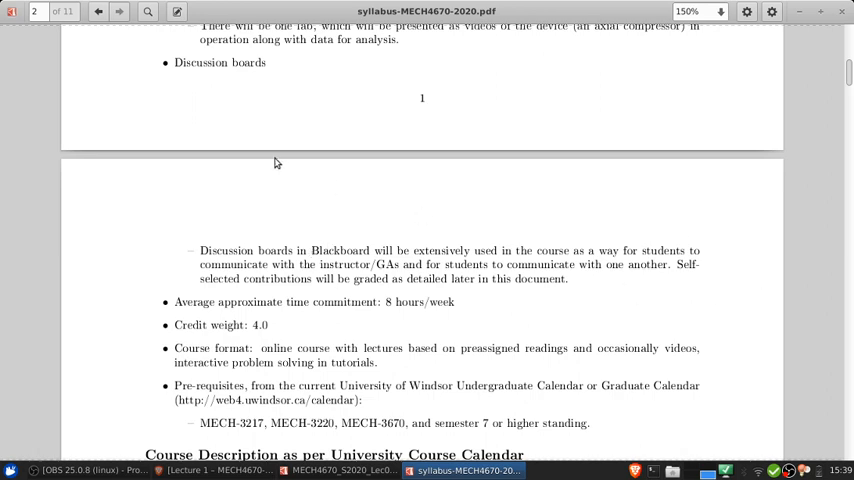
pyautogui.moveTo(346, 82)
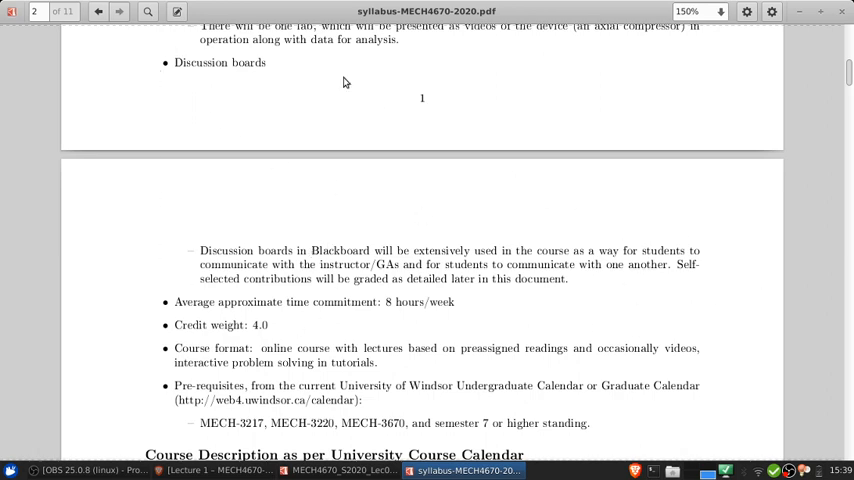
pyautogui.moveTo(618, 288)
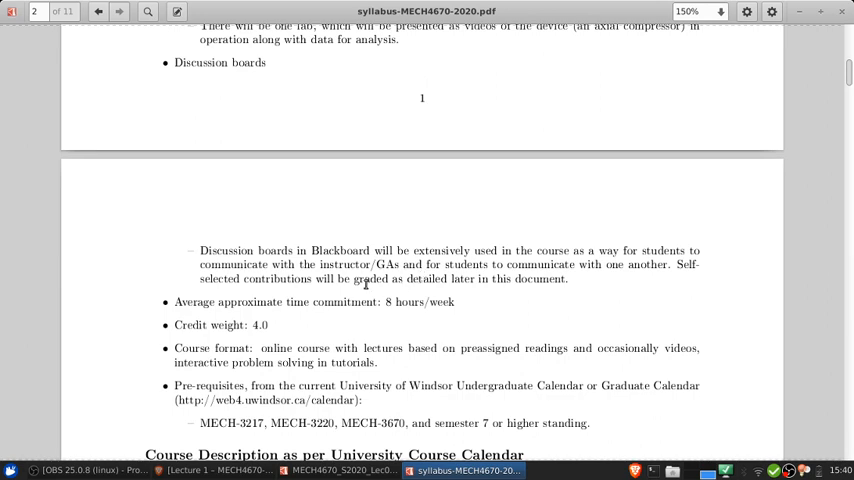
pyautogui.scroll(-3)
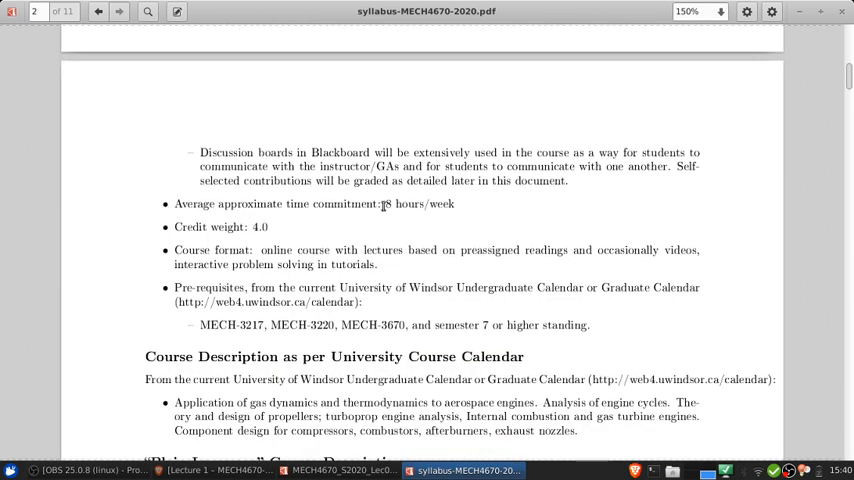
pyautogui.moveTo(720, 250)
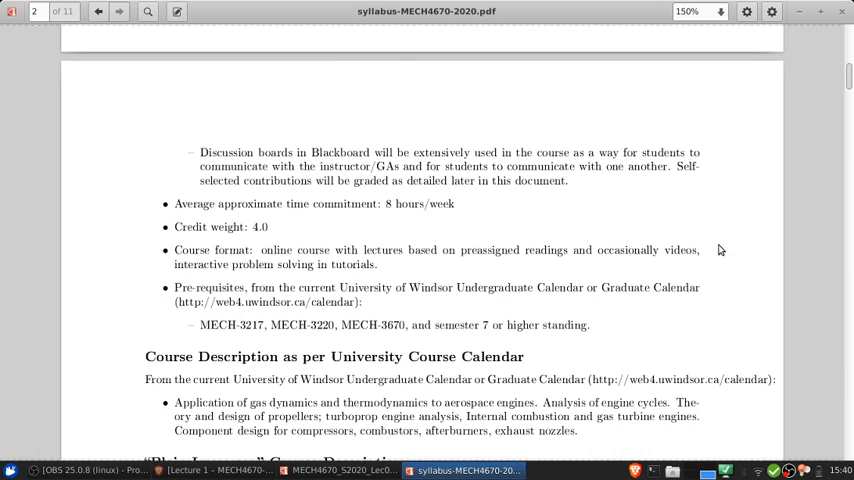
pyautogui.moveTo(736, 252)
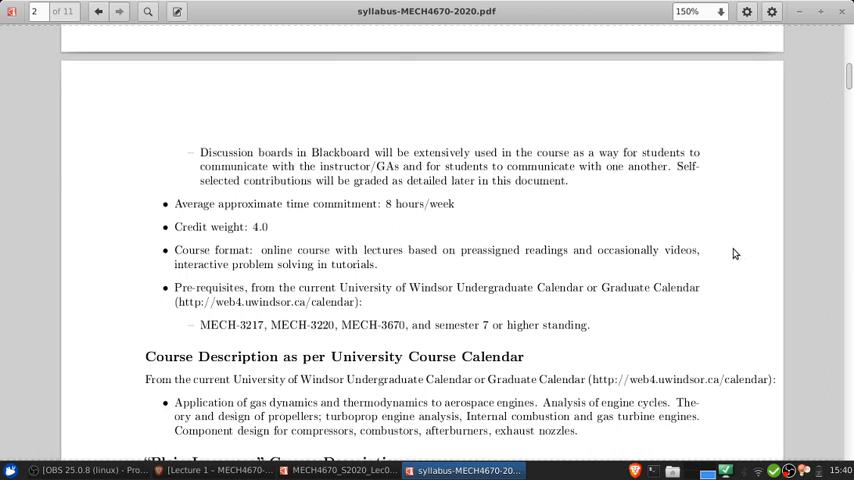
pyautogui.scroll(-3)
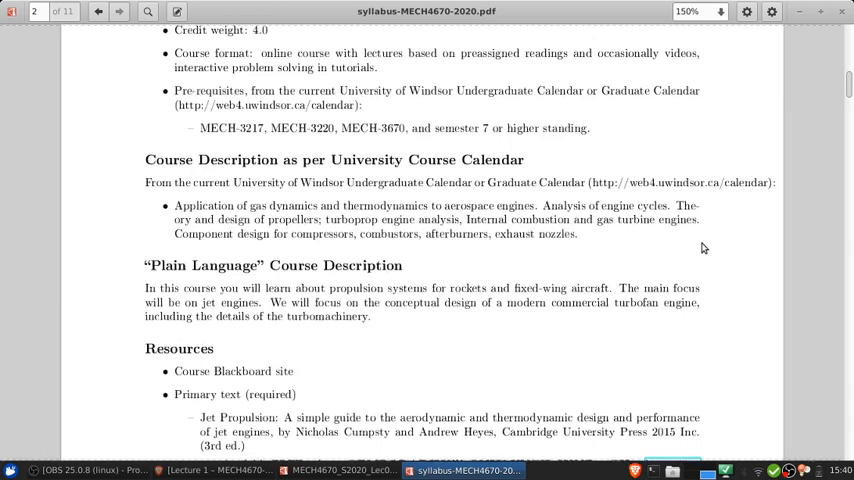
# Scroll page 2 to the Resources list: Jet Propulsion textbook link and MIT OpenCourseWare.
pyautogui.scroll(-3)
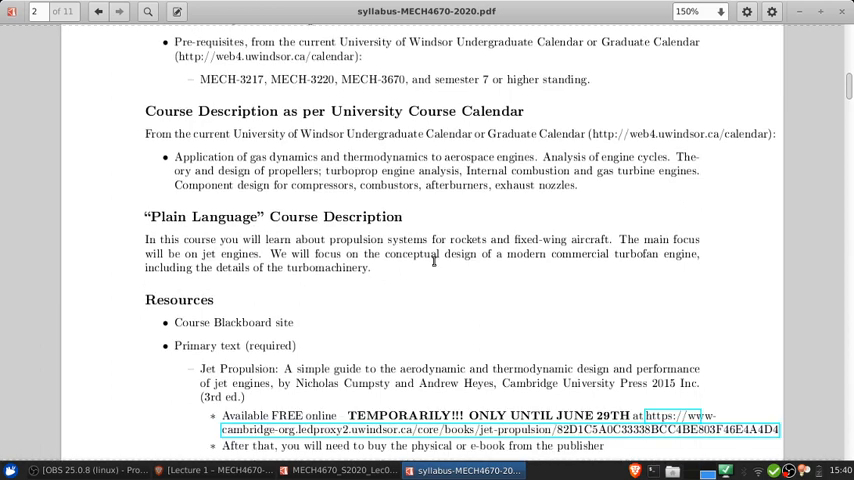
pyautogui.moveTo(128, 240)
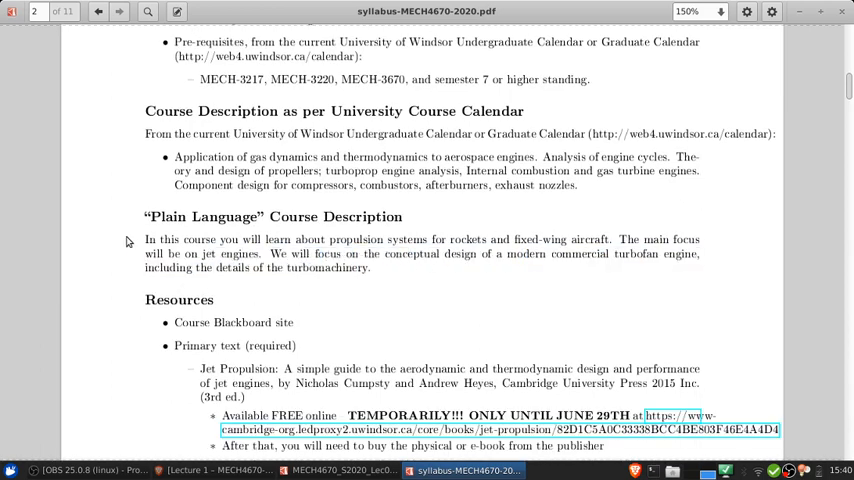
pyautogui.moveTo(124, 146)
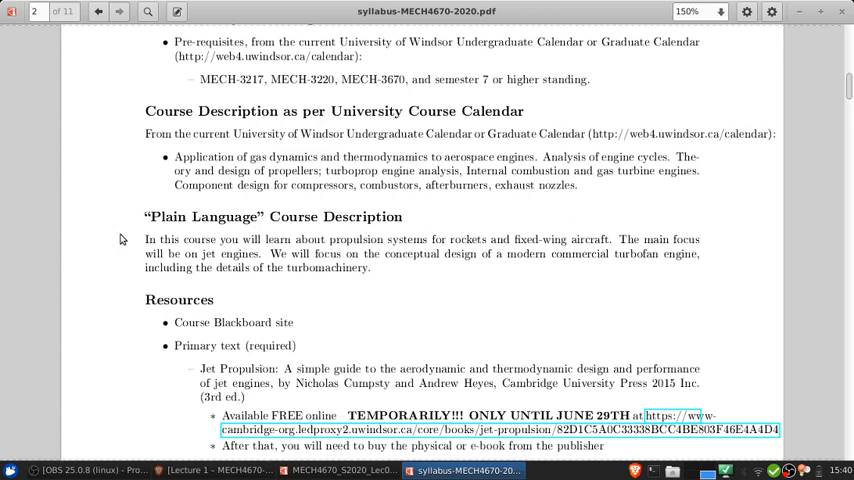
pyautogui.scroll(-3)
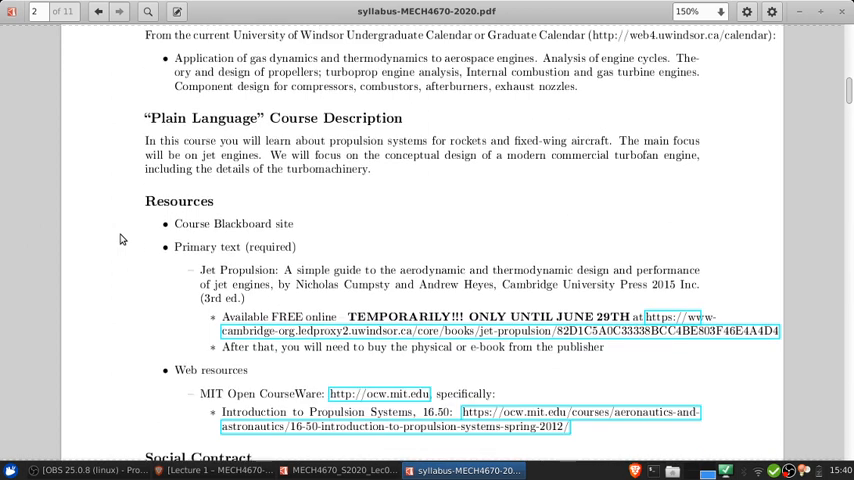
# Scroll page 2 down to the Social Contract and Materials for Classroom Use Only sections.
pyautogui.scroll(-3)
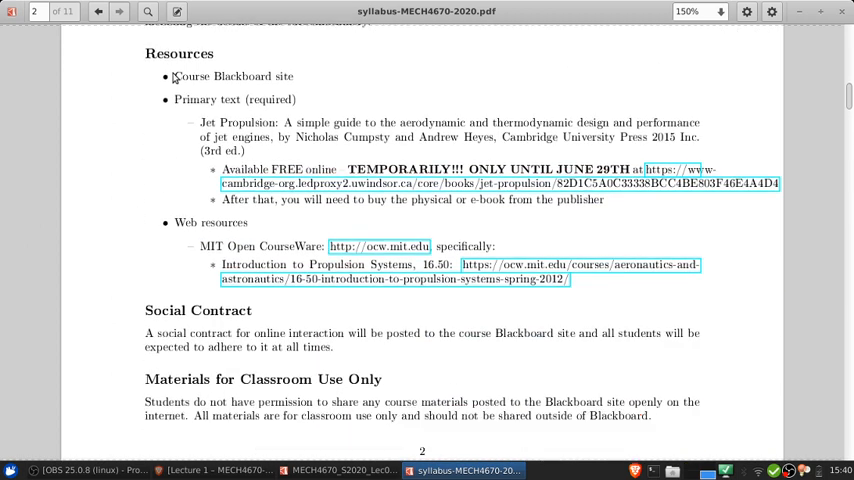
pyautogui.moveTo(184, 120)
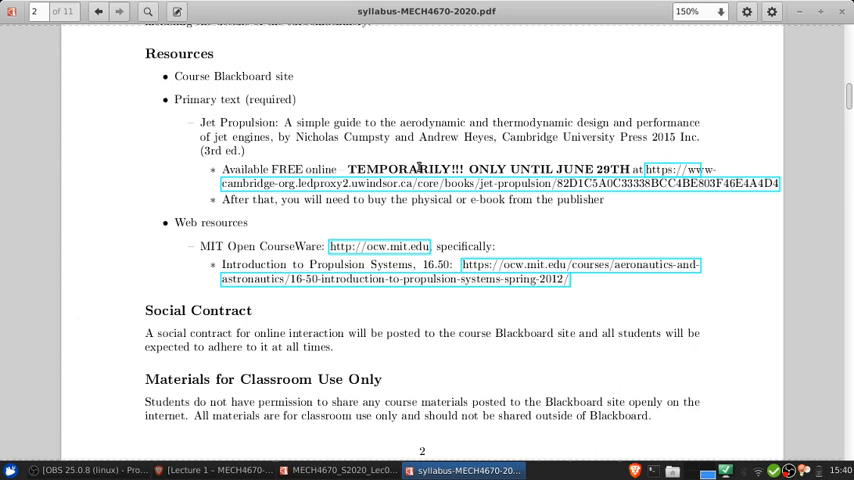
pyautogui.moveTo(278, 160)
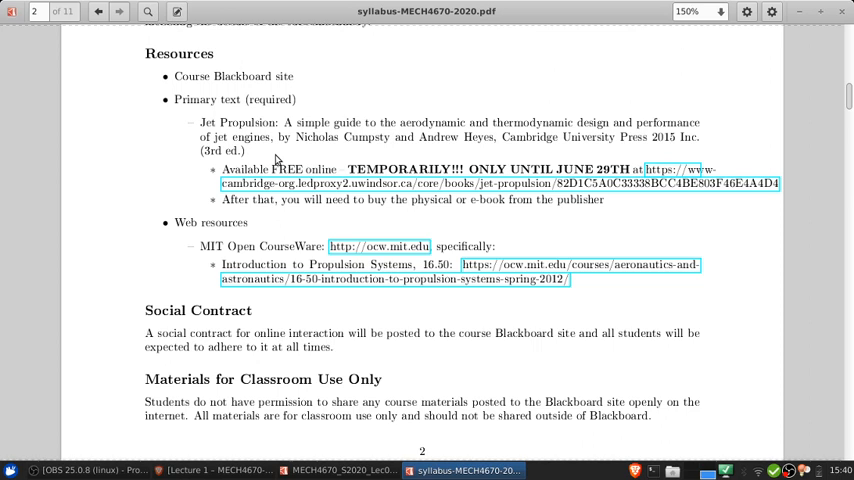
pyautogui.moveTo(670, 204)
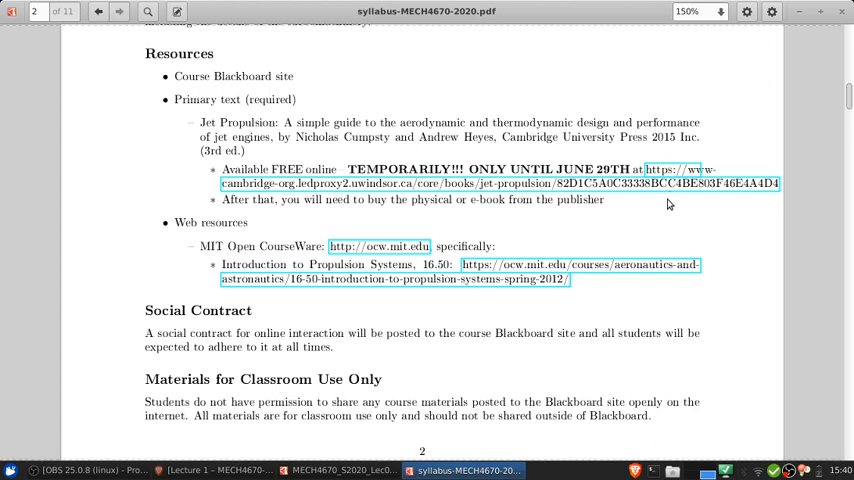
pyautogui.moveTo(500, 182)
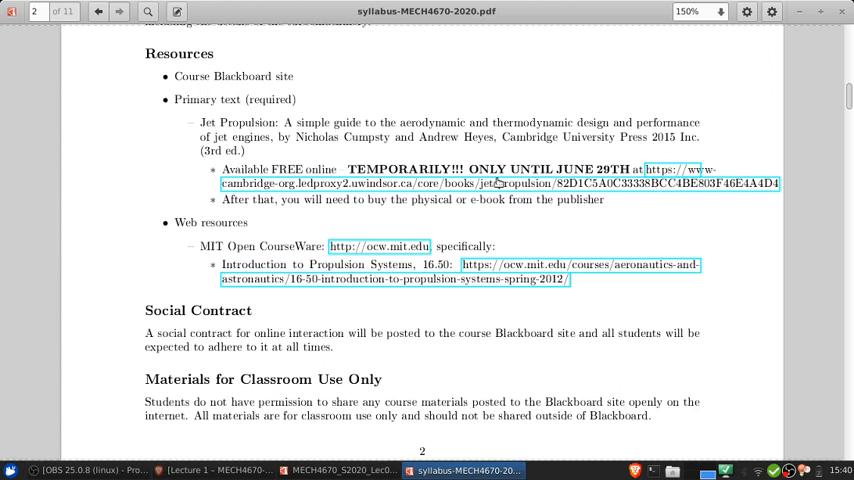
pyautogui.moveTo(588, 148)
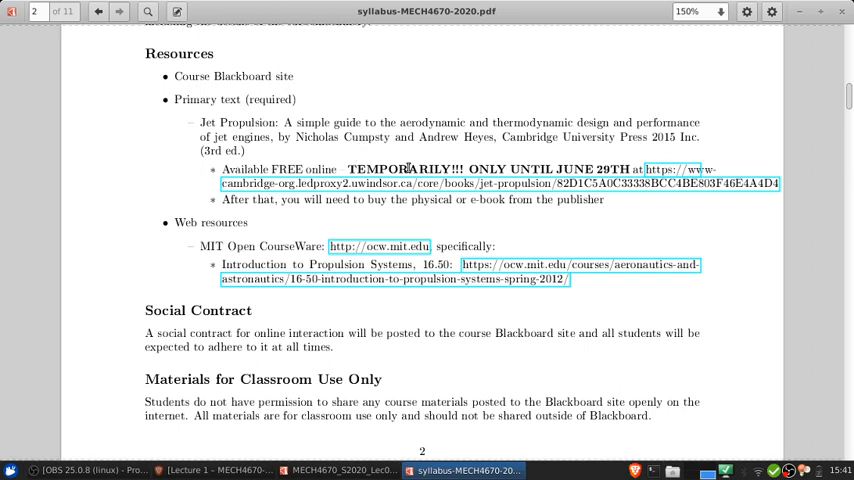
pyautogui.moveTo(498, 144)
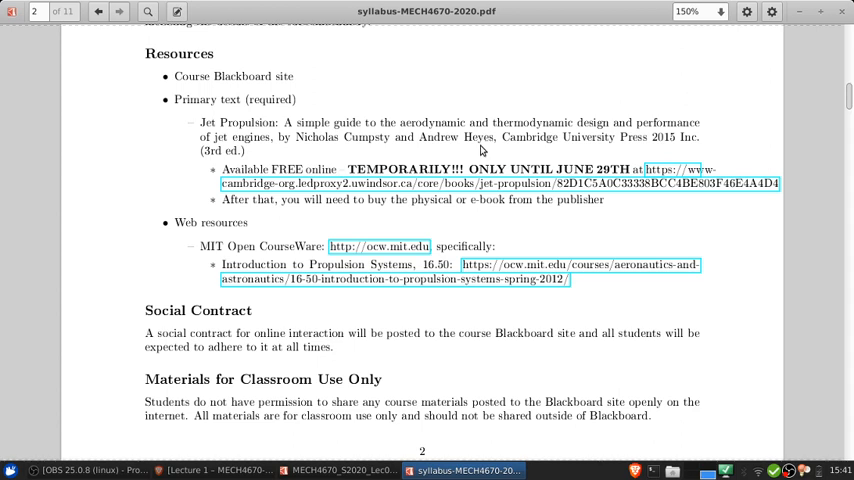
pyautogui.moveTo(212, 218)
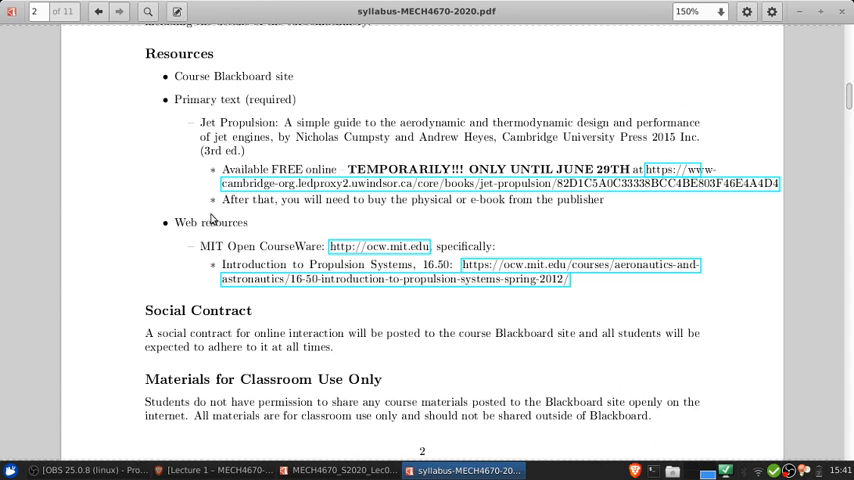
pyautogui.moveTo(230, 244)
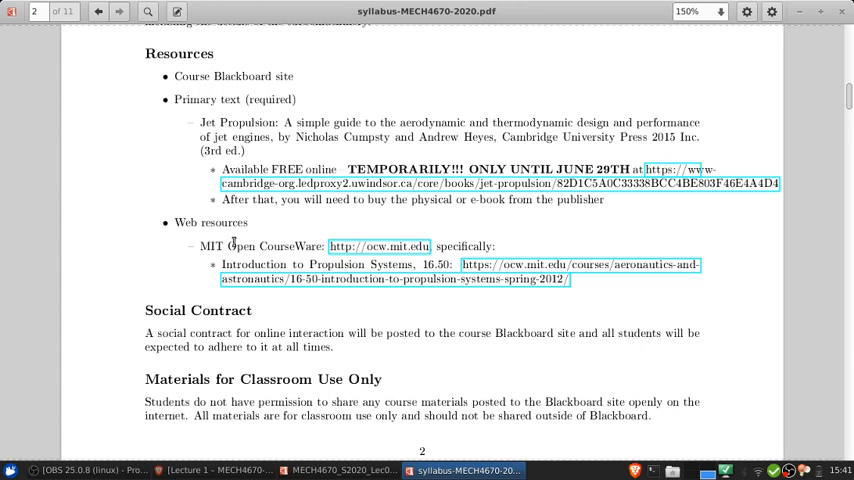
pyautogui.moveTo(492, 382)
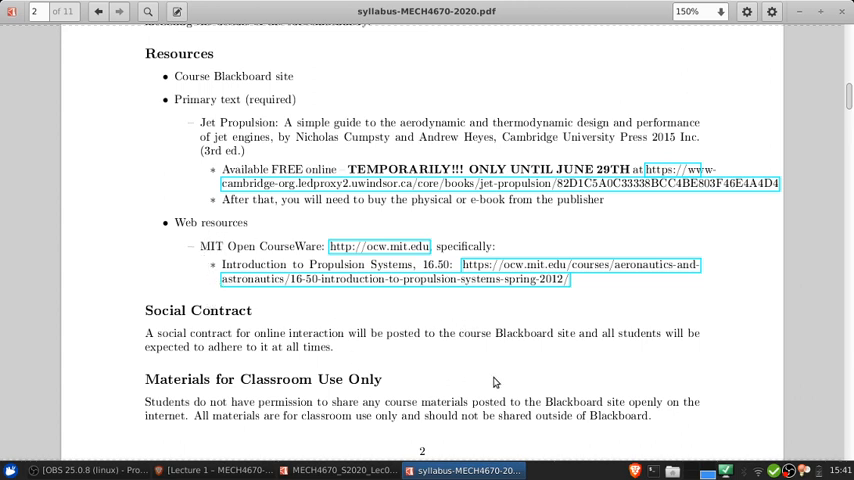
pyautogui.moveTo(312, 268)
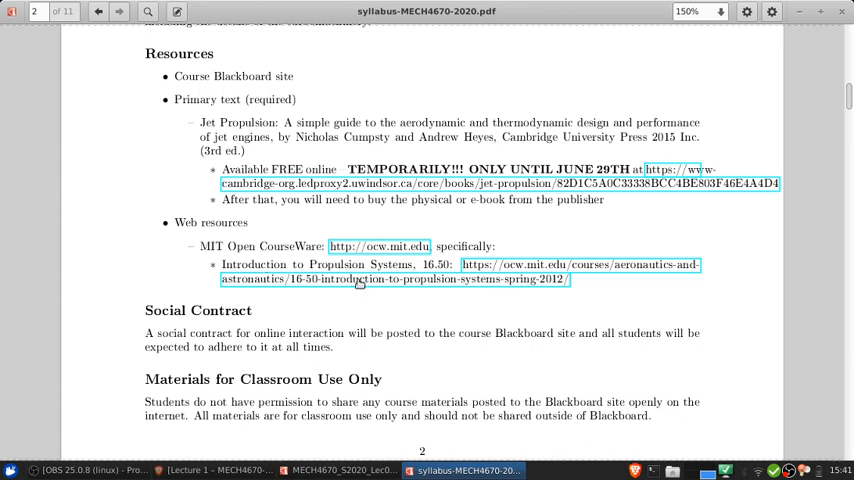
pyautogui.moveTo(368, 314)
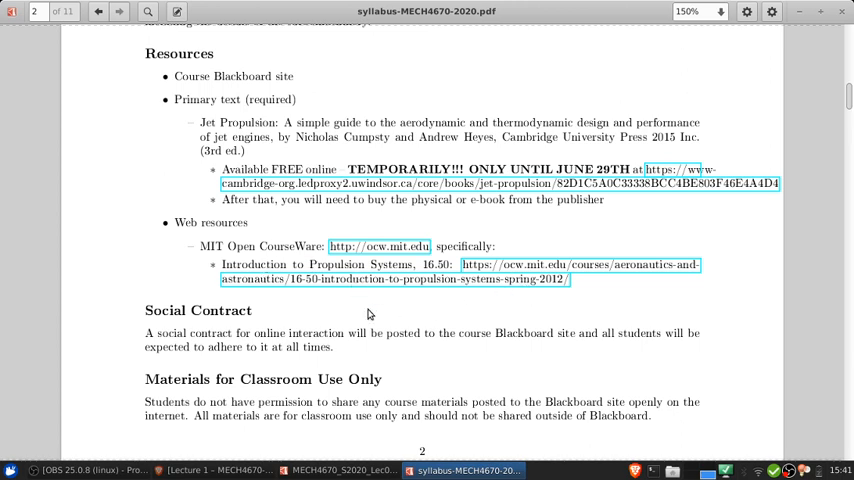
pyautogui.scroll(-3)
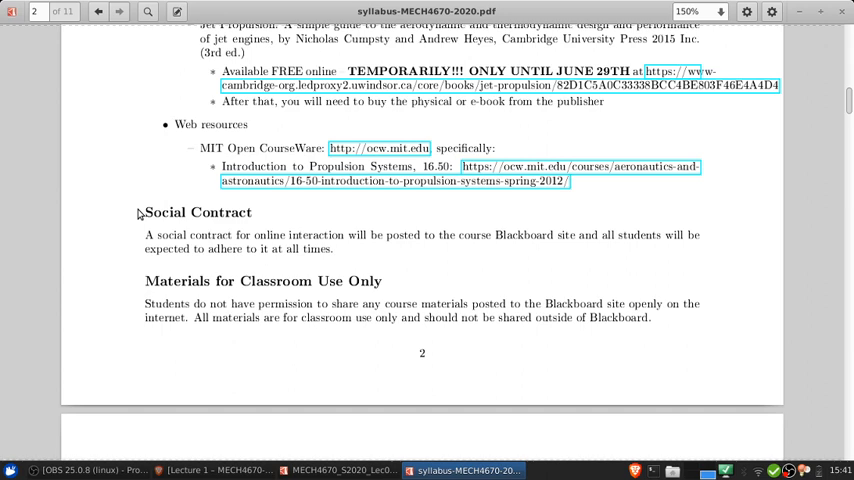
pyautogui.moveTo(264, 234)
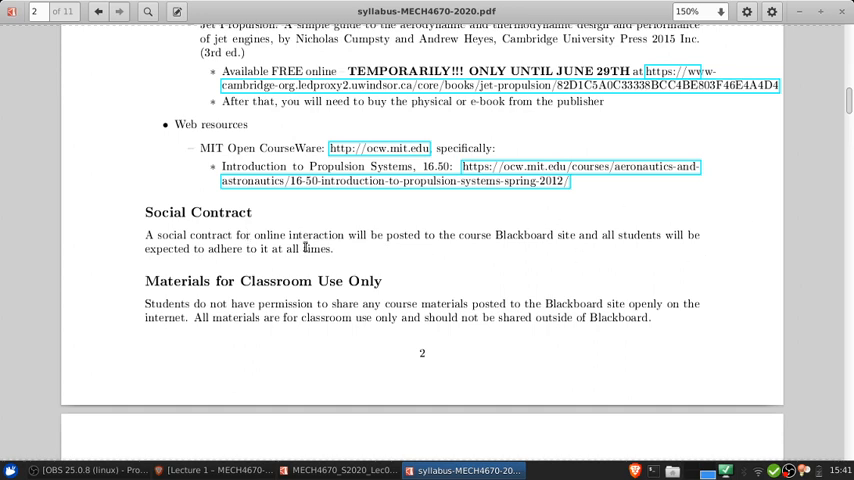
pyautogui.moveTo(234, 212)
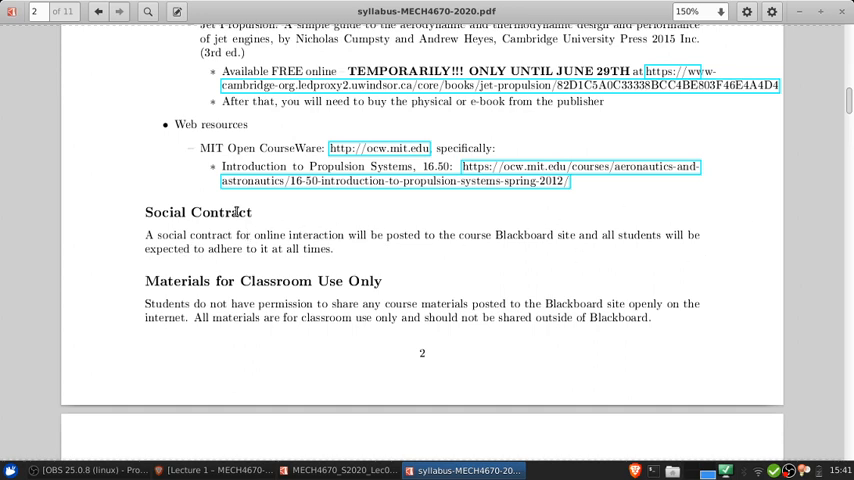
pyautogui.moveTo(276, 256)
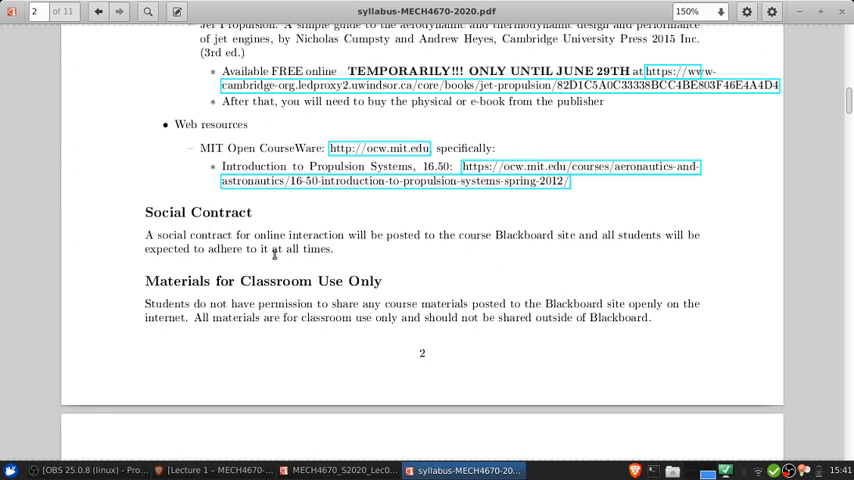
pyautogui.moveTo(560, 252)
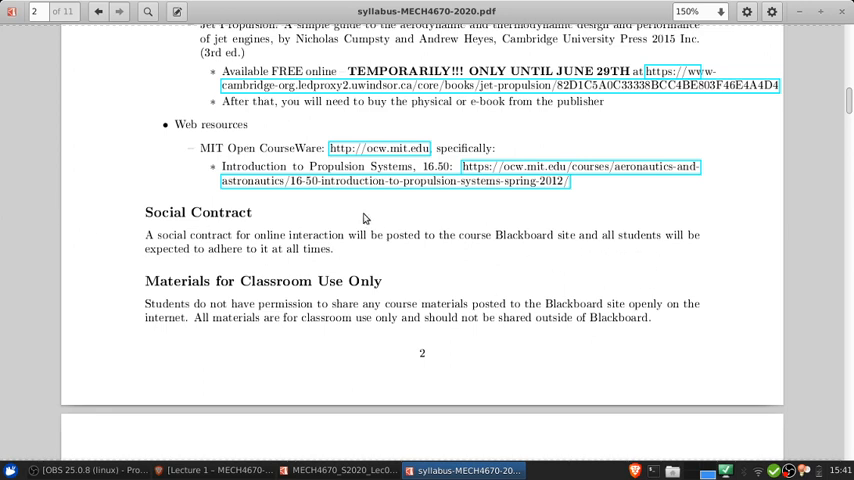
pyautogui.moveTo(436, 260)
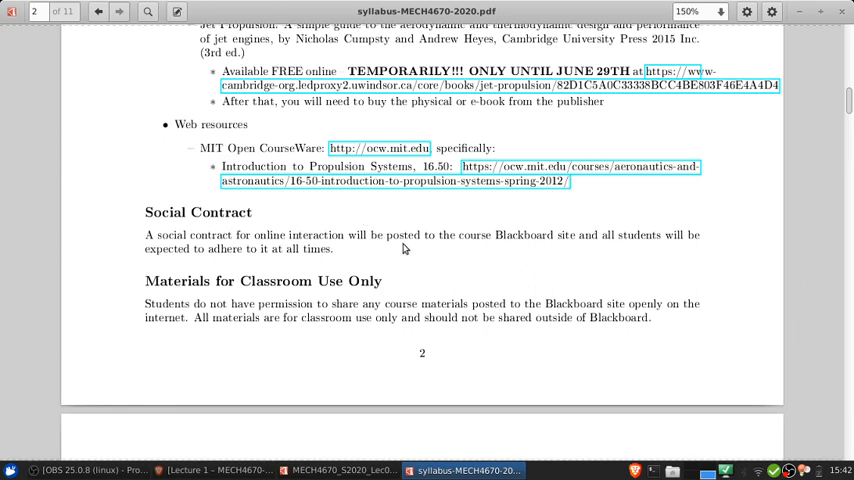
pyautogui.scroll(-3)
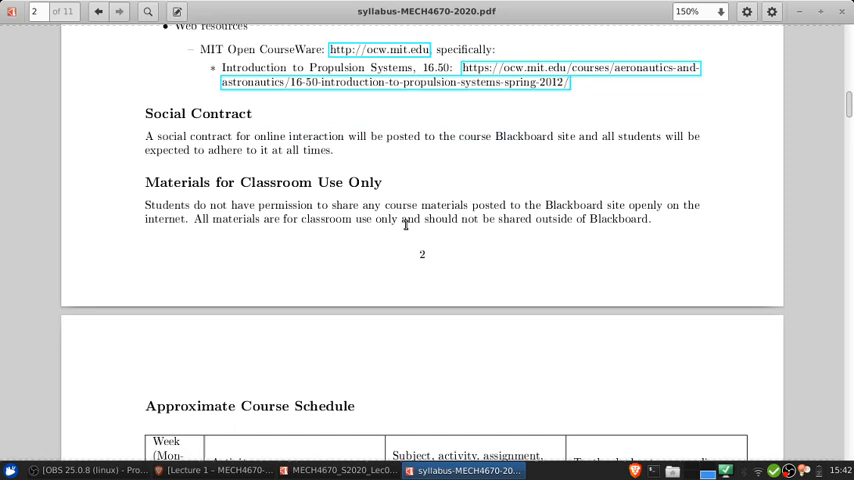
pyautogui.scroll(-3)
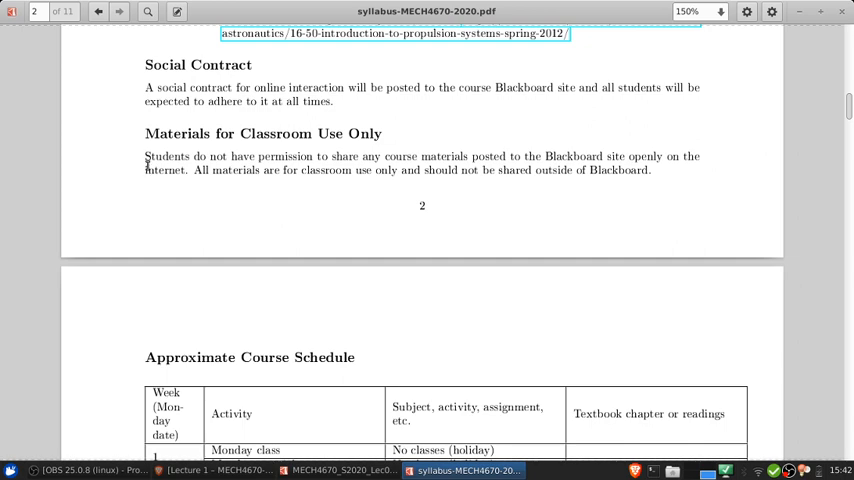
pyautogui.moveTo(222, 188)
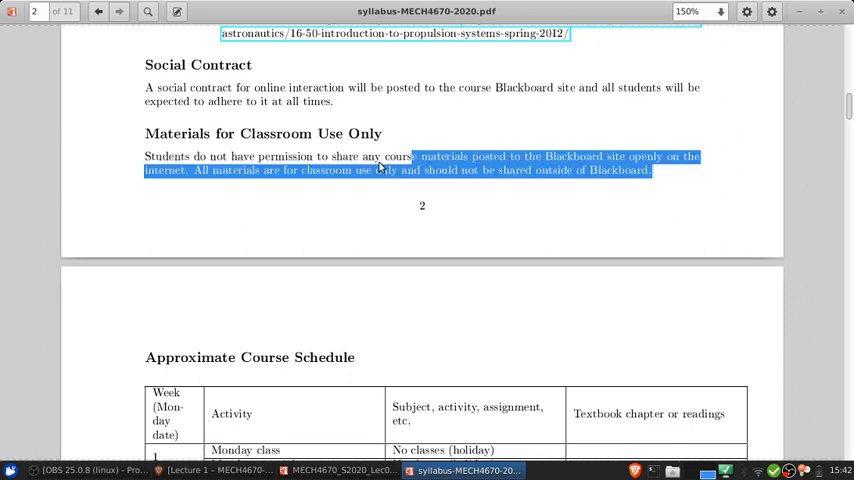
pyautogui.click(716, 188)
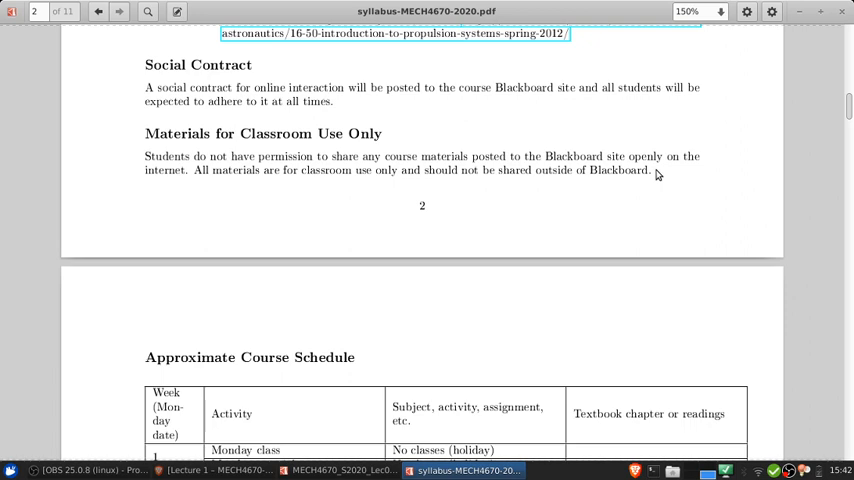
pyautogui.moveTo(144, 160)
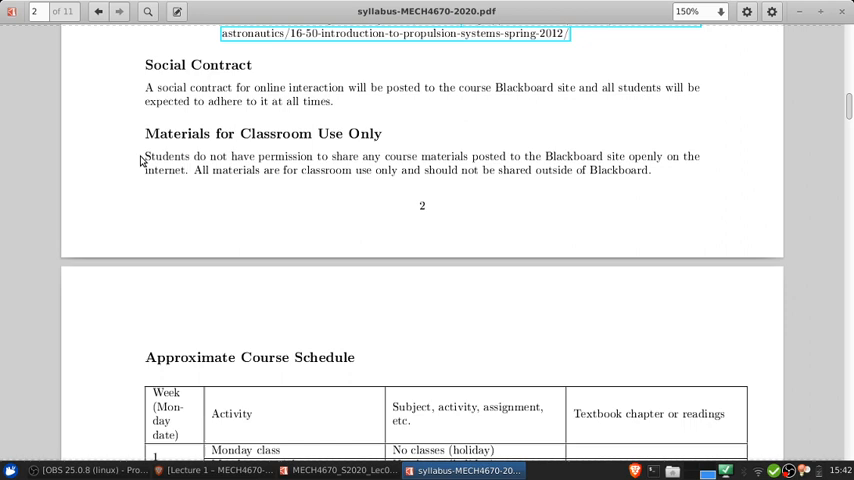
pyautogui.moveTo(168, 116)
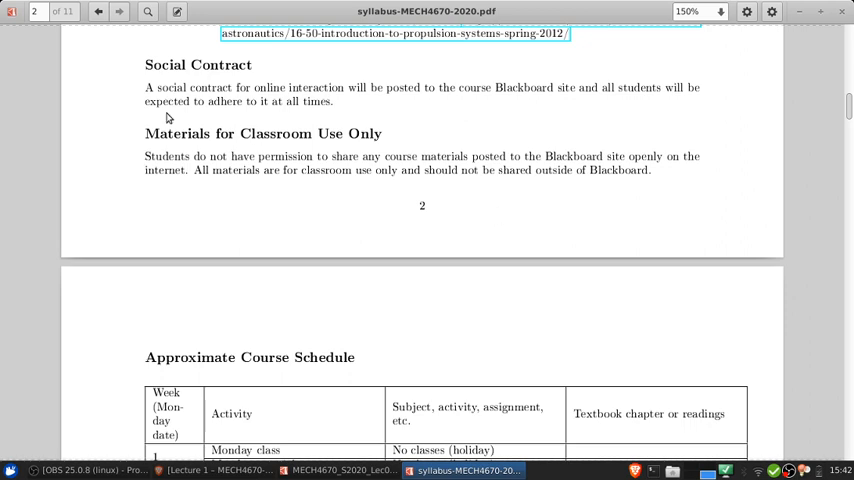
pyautogui.moveTo(620, 208)
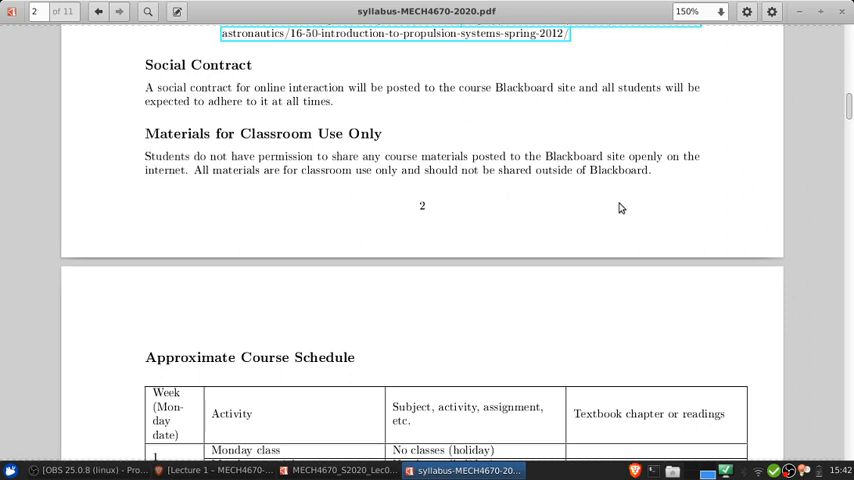
pyautogui.scroll(-3)
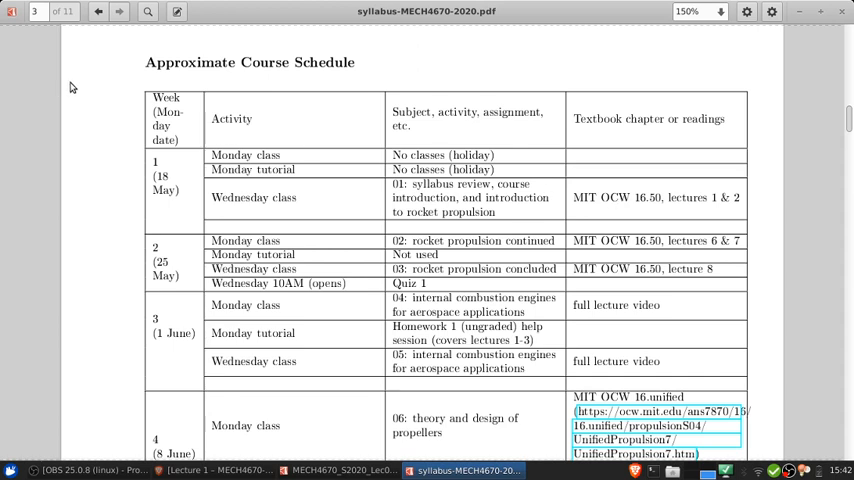
pyautogui.moveTo(184, 104)
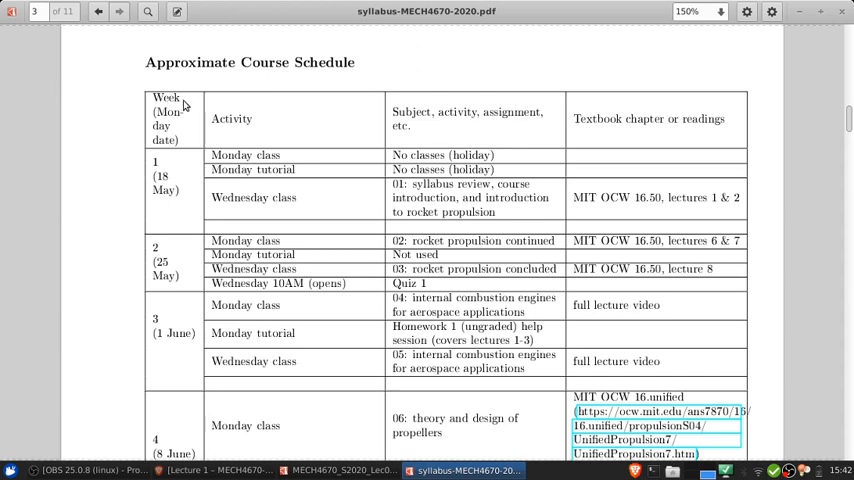
pyautogui.moveTo(228, 188)
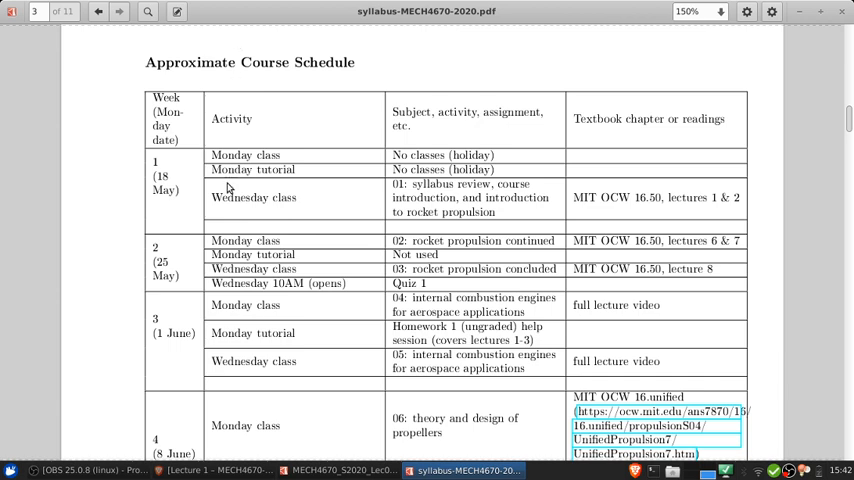
pyautogui.moveTo(128, 176)
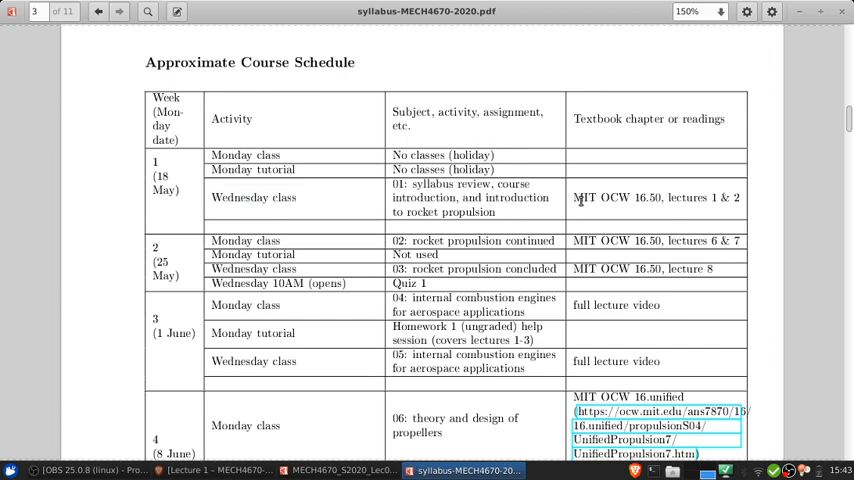
pyautogui.moveTo(558, 220)
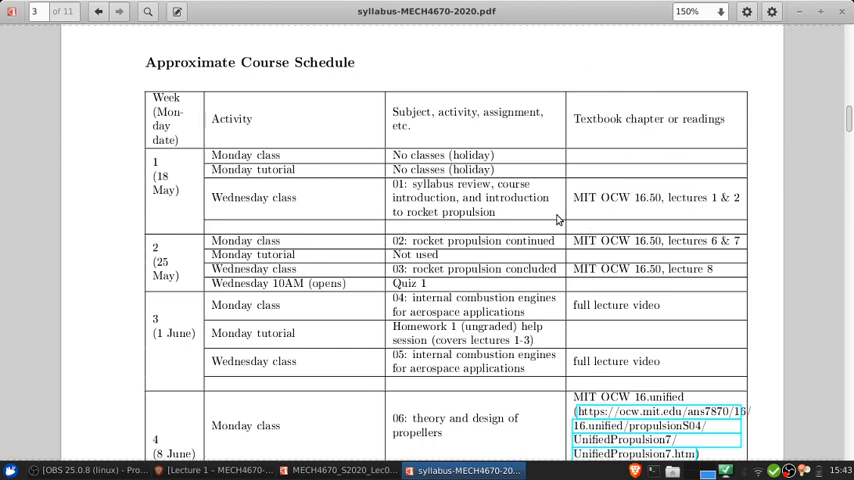
pyautogui.moveTo(750, 200)
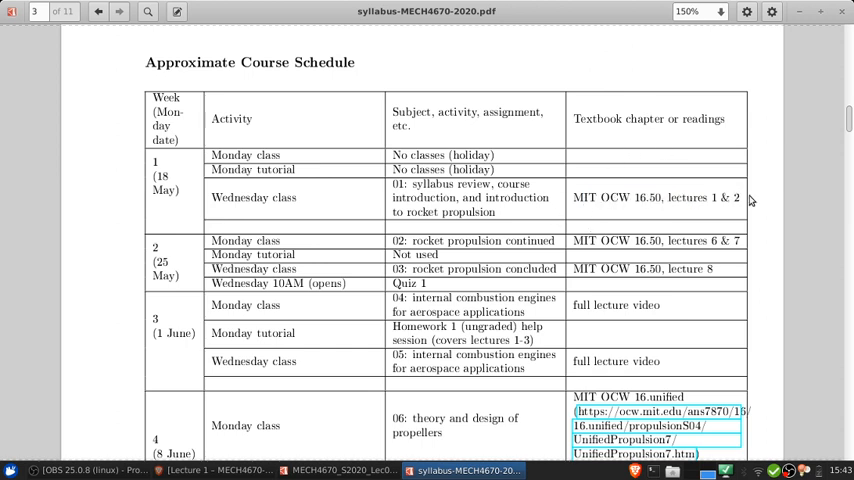
pyautogui.moveTo(748, 356)
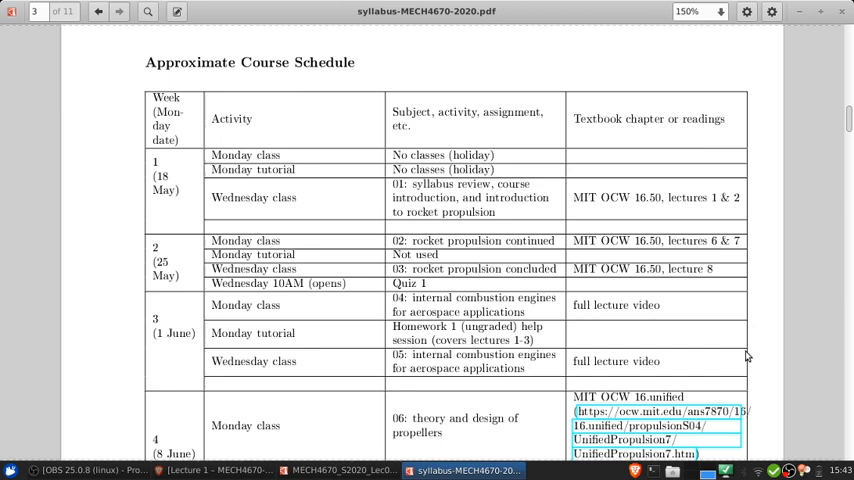
pyautogui.moveTo(456, 308)
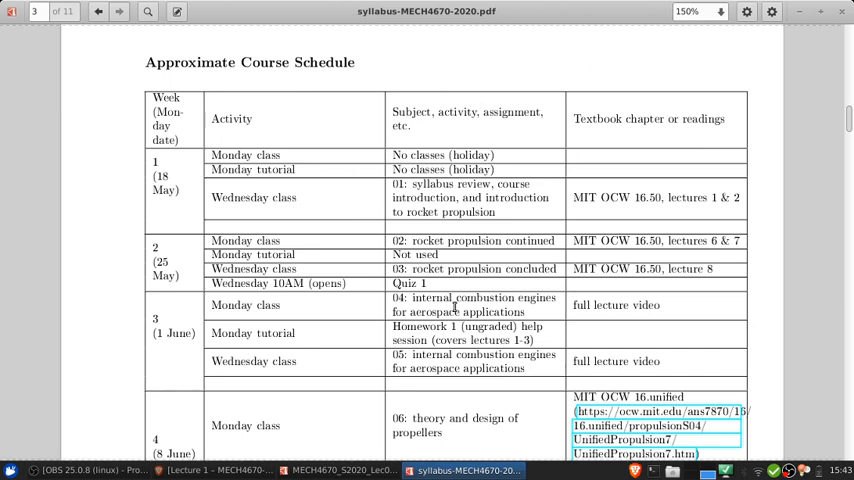
pyautogui.moveTo(396, 254)
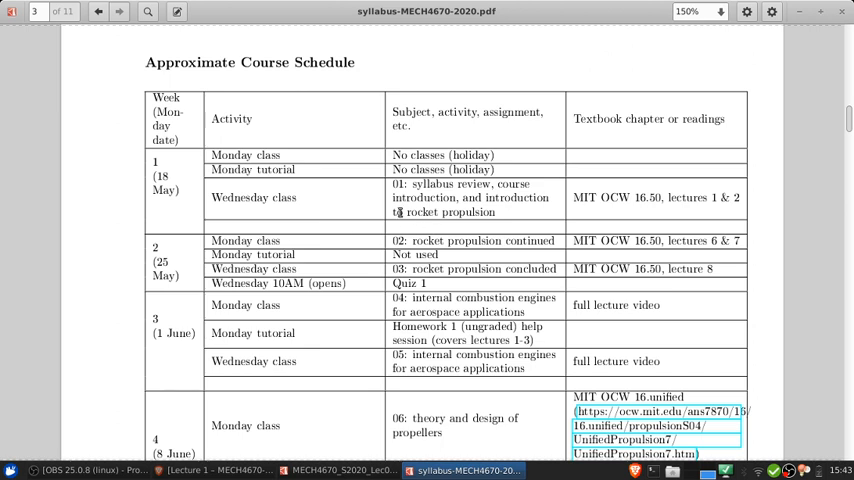
# Scroll page 3 to the Approximate Course Schedule rows for weeks 1-4 and clear the Homework 1 highlight.
pyautogui.scroll(-3)
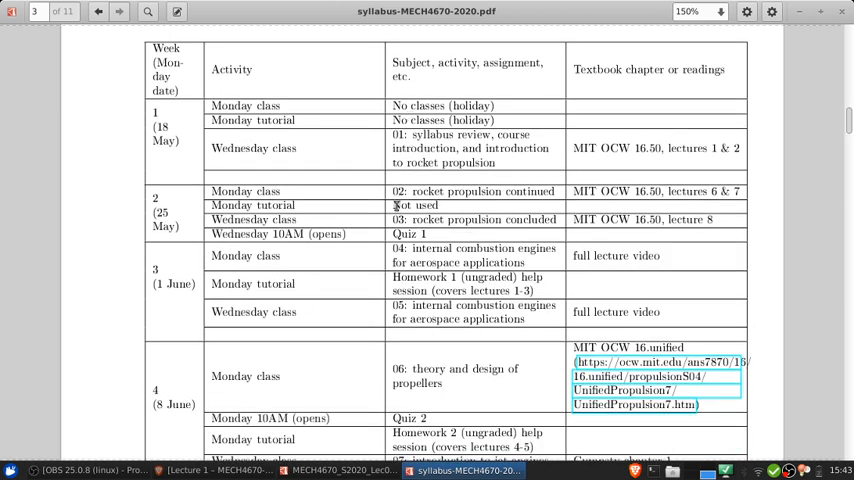
pyautogui.moveTo(388, 232)
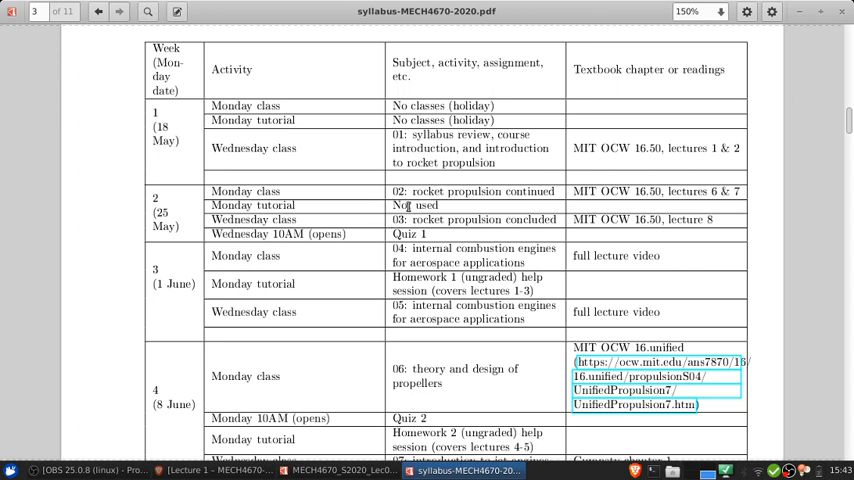
pyautogui.doubleClick(414, 204)
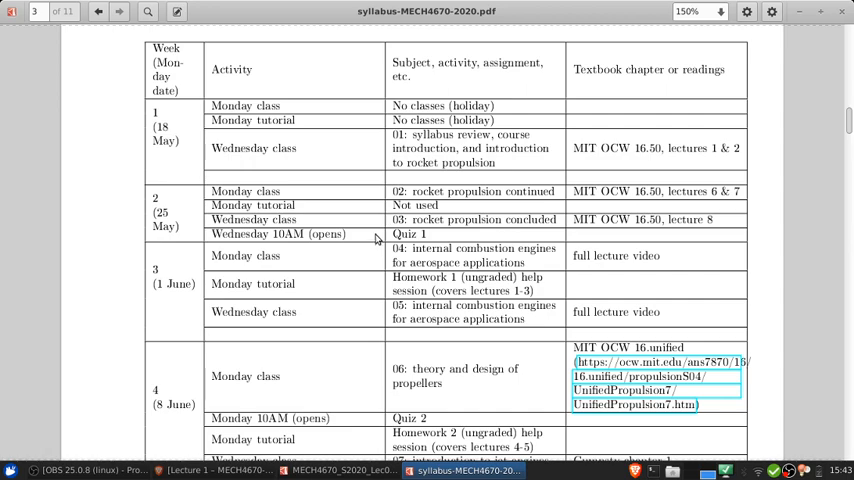
pyautogui.scroll(3)
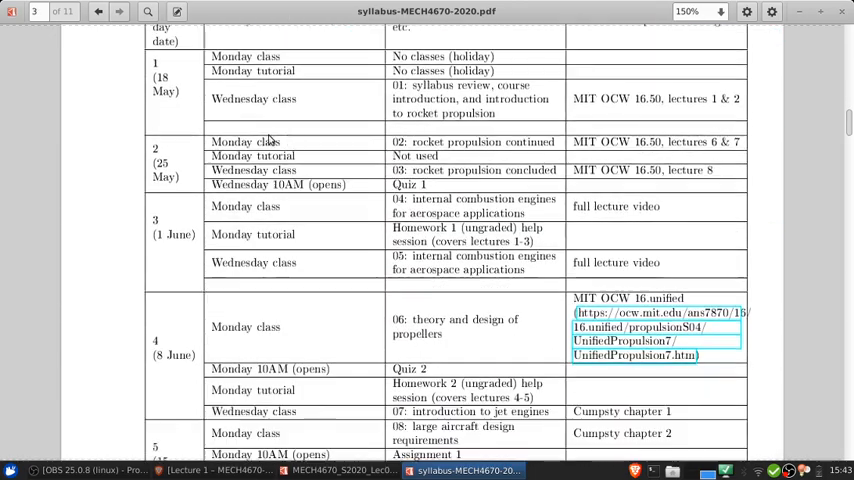
pyautogui.scroll(3)
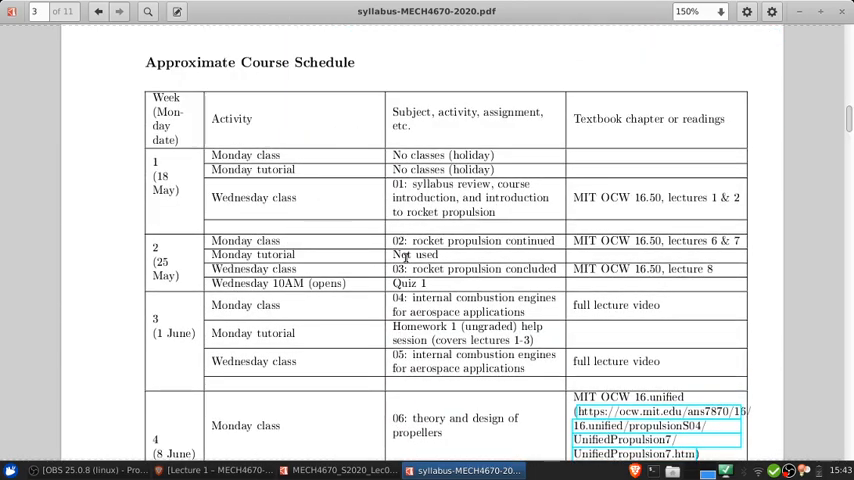
pyautogui.moveTo(478, 288)
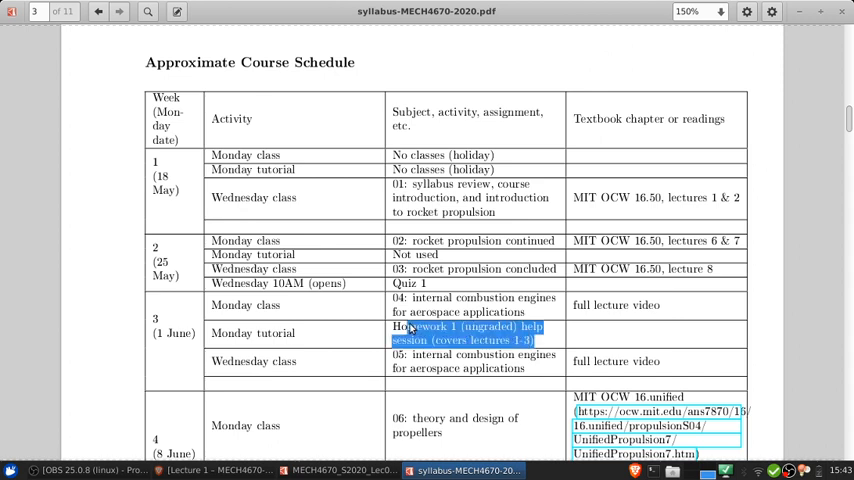
pyautogui.click(404, 226)
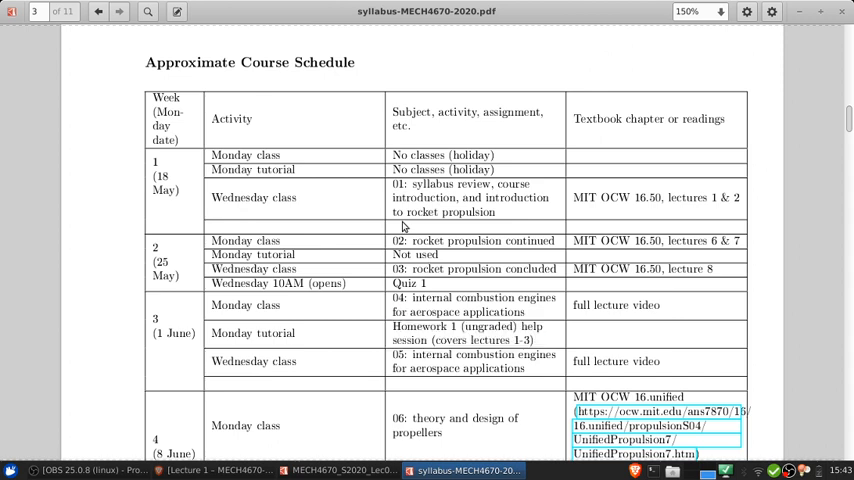
pyautogui.moveTo(428, 290)
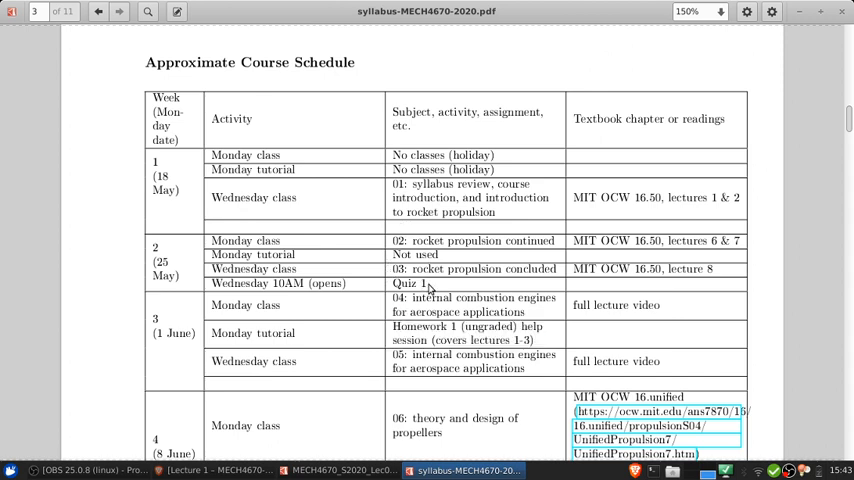
pyautogui.doubleClick(404, 284)
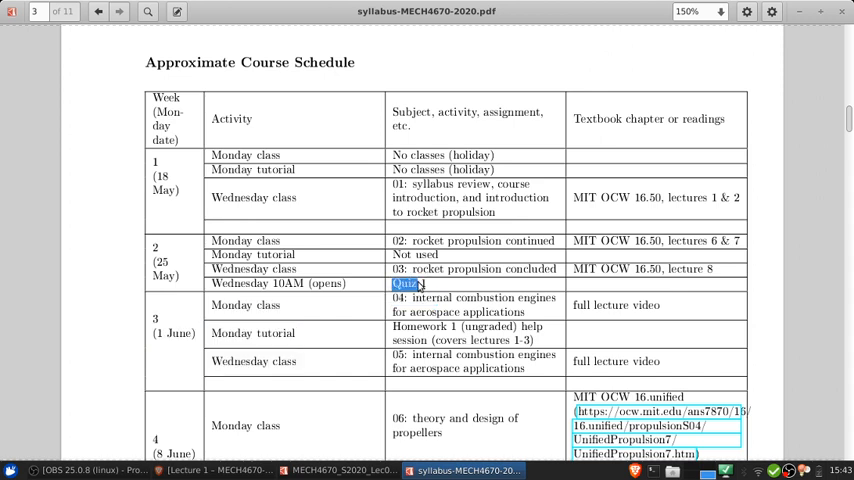
pyautogui.scroll(-3)
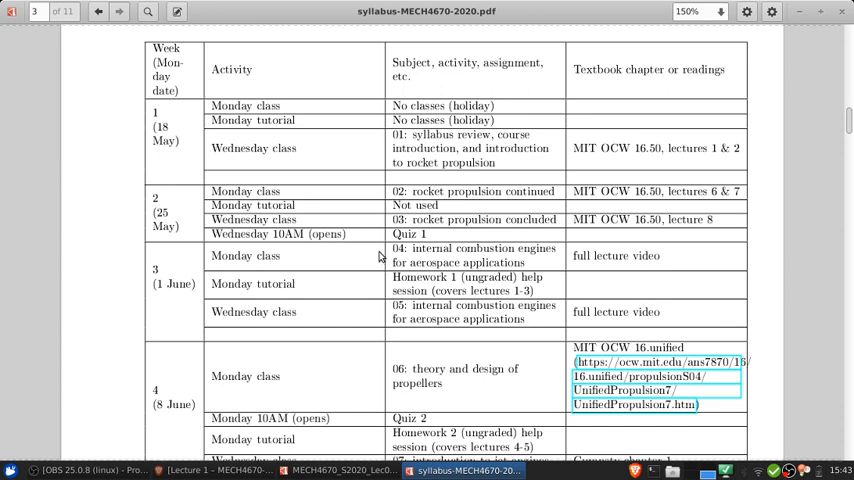
pyautogui.moveTo(488, 248)
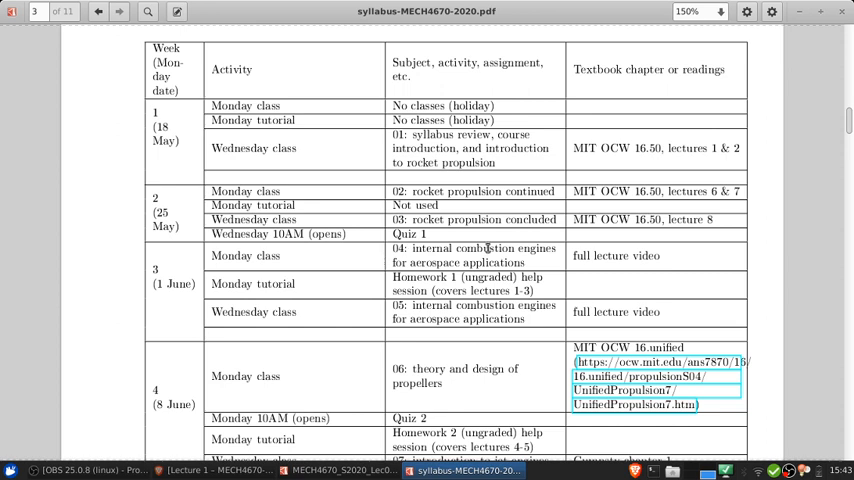
# Scroll through the page 3 schedule to its bottom: weeks 5 and 6, study week and week 7.
pyautogui.scroll(-3)
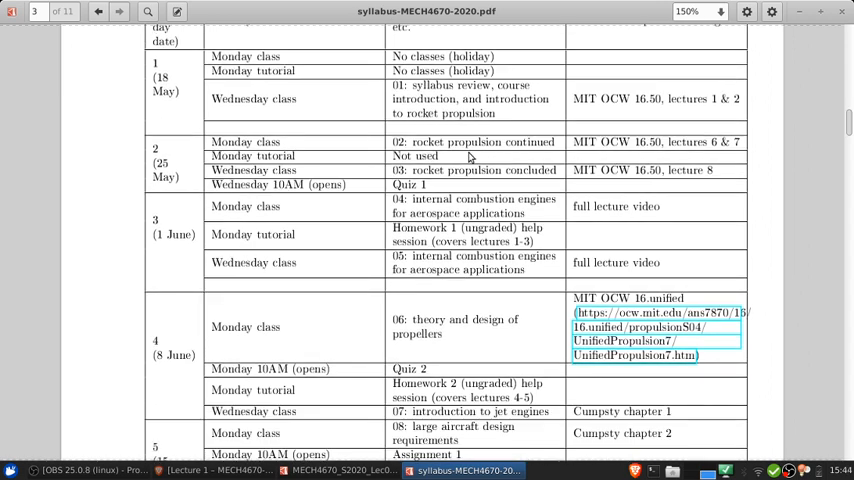
pyautogui.scroll(-3)
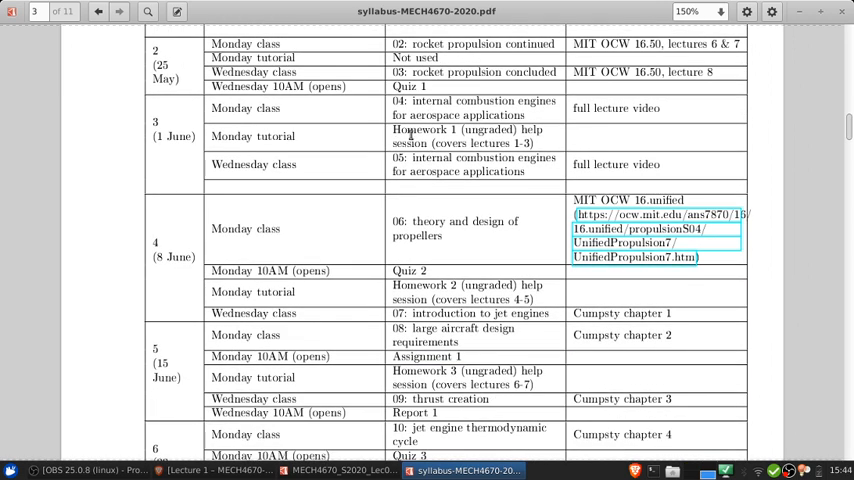
pyautogui.scroll(3)
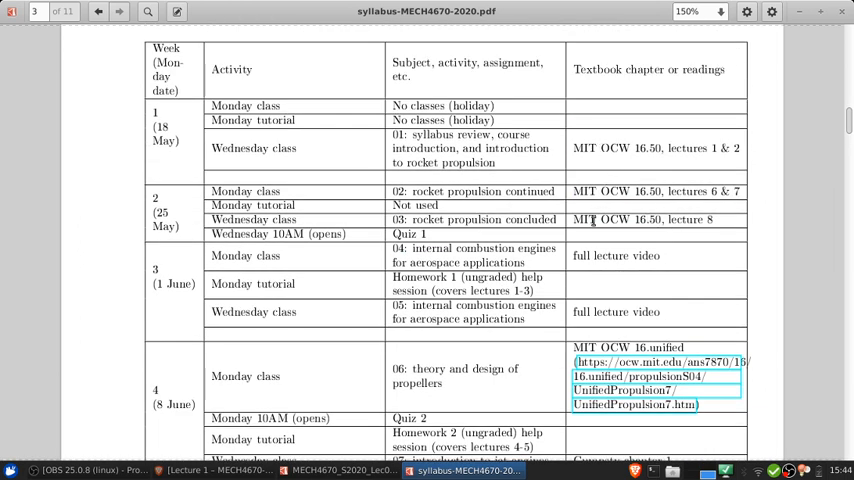
pyautogui.moveTo(612, 320)
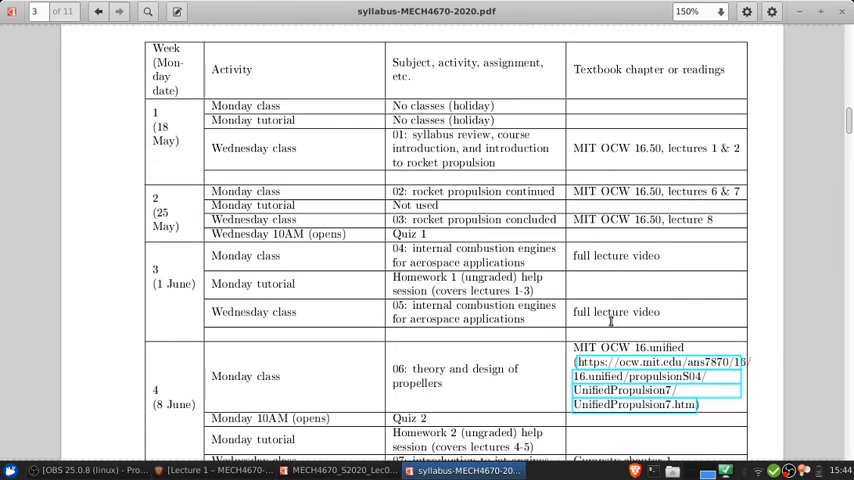
pyautogui.scroll(-3)
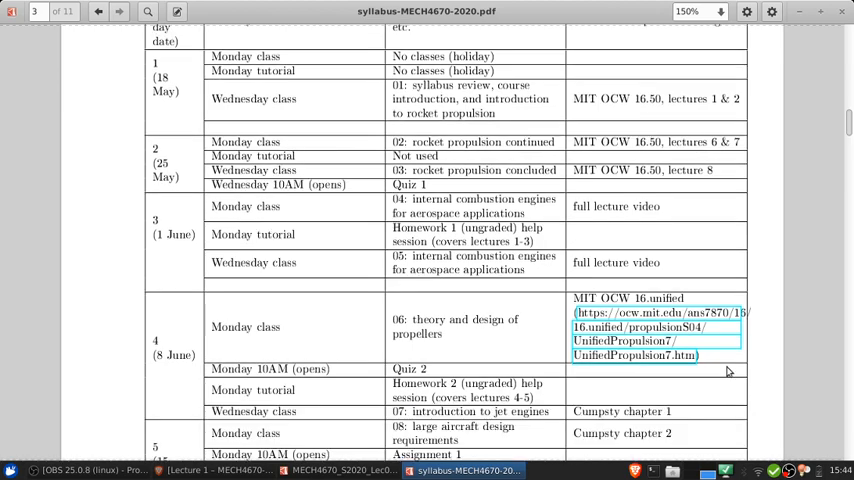
pyautogui.scroll(-3)
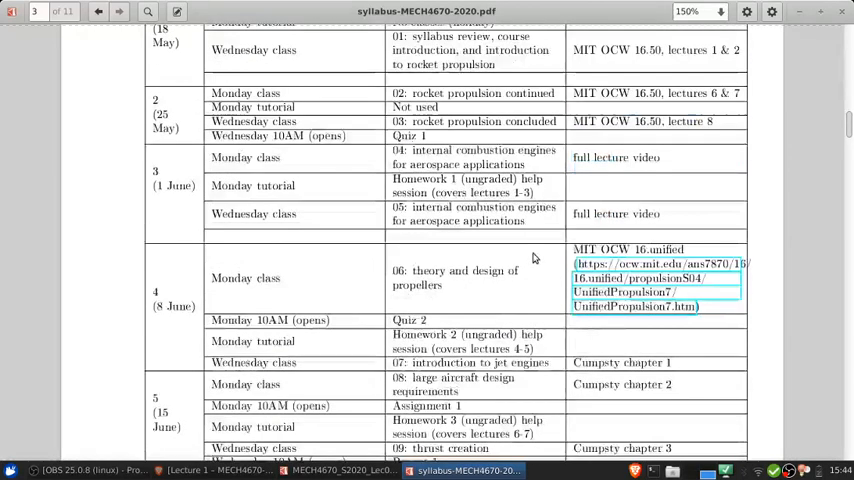
pyautogui.scroll(-3)
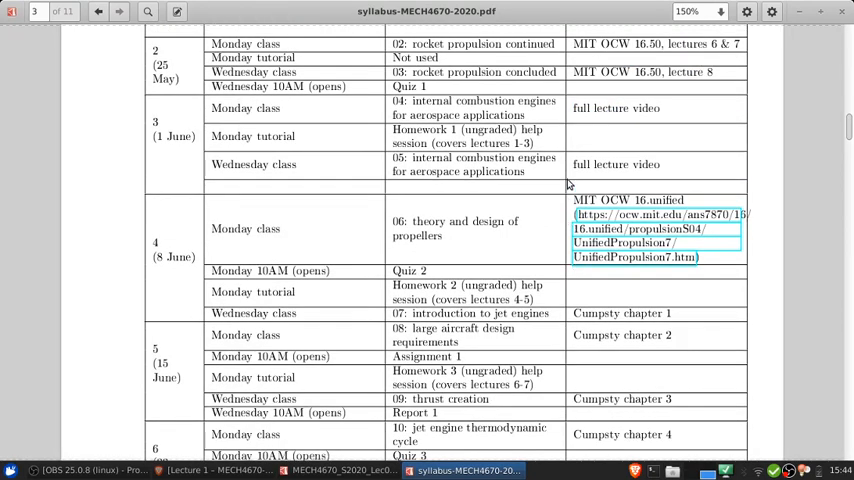
pyautogui.scroll(-3)
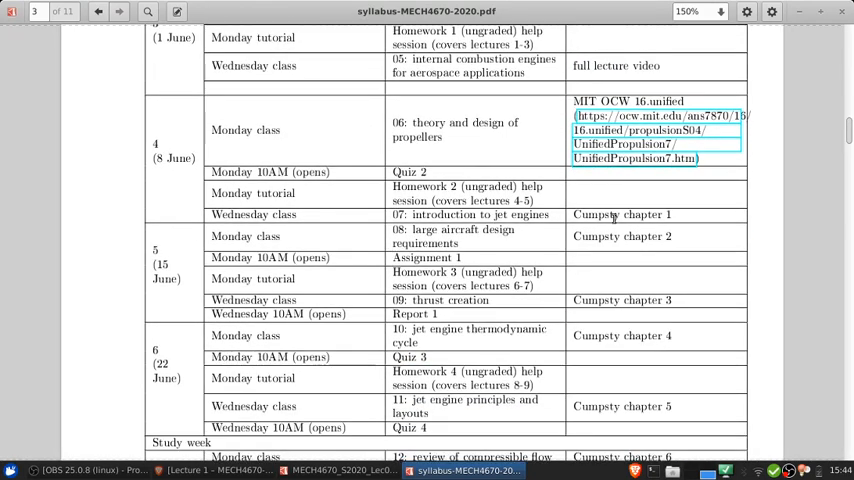
pyautogui.scroll(-3)
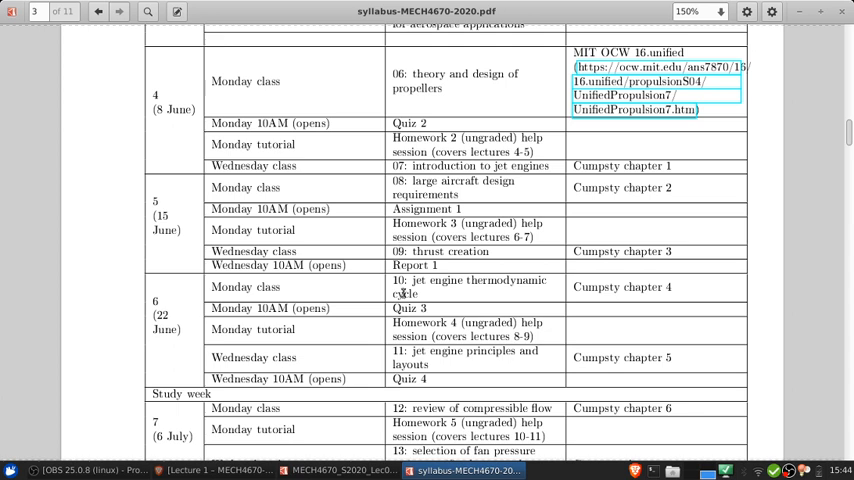
pyautogui.moveTo(572, 178)
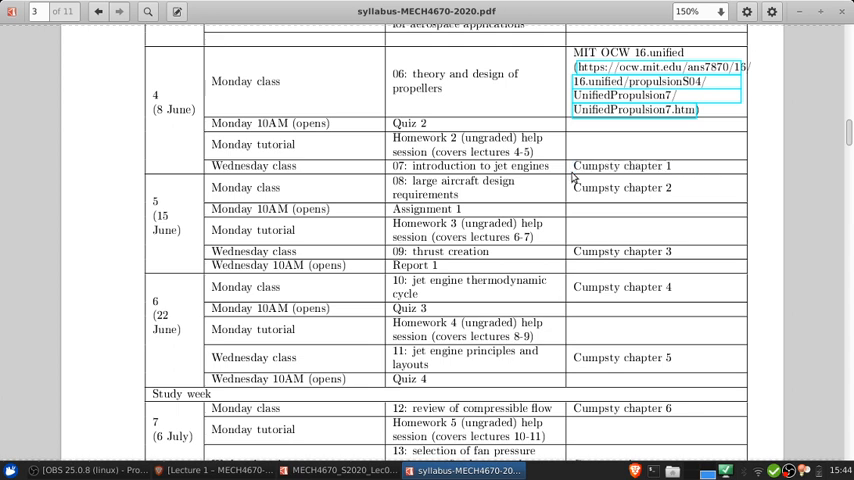
pyautogui.scroll(-3)
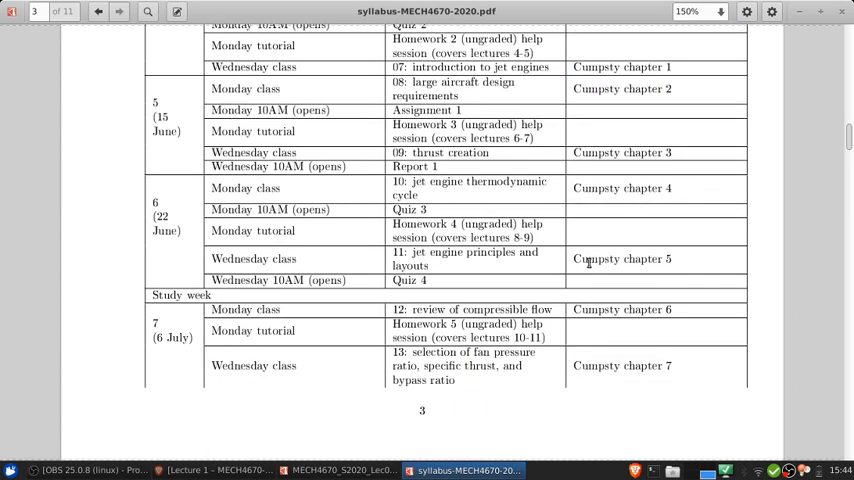
pyautogui.moveTo(678, 258)
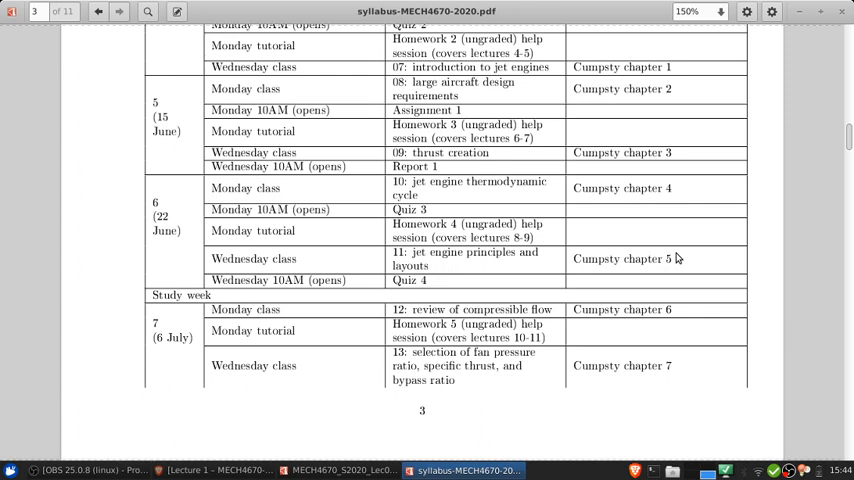
pyautogui.moveTo(680, 264)
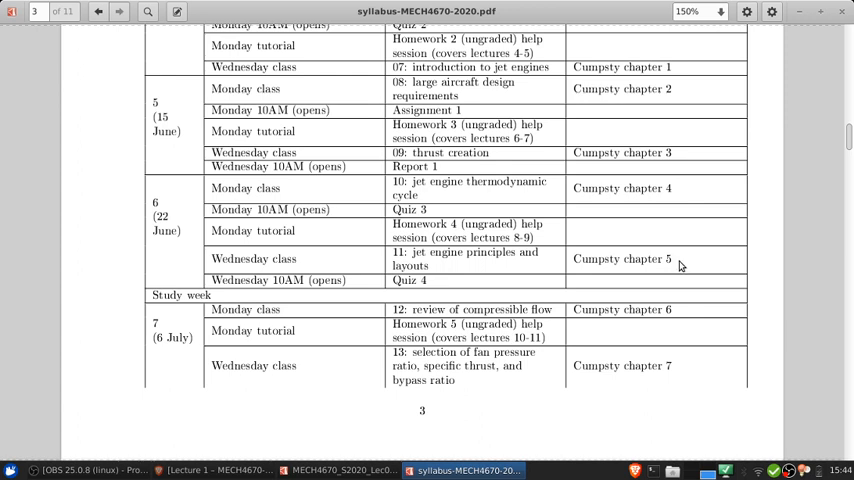
pyautogui.doubleClick(620, 260)
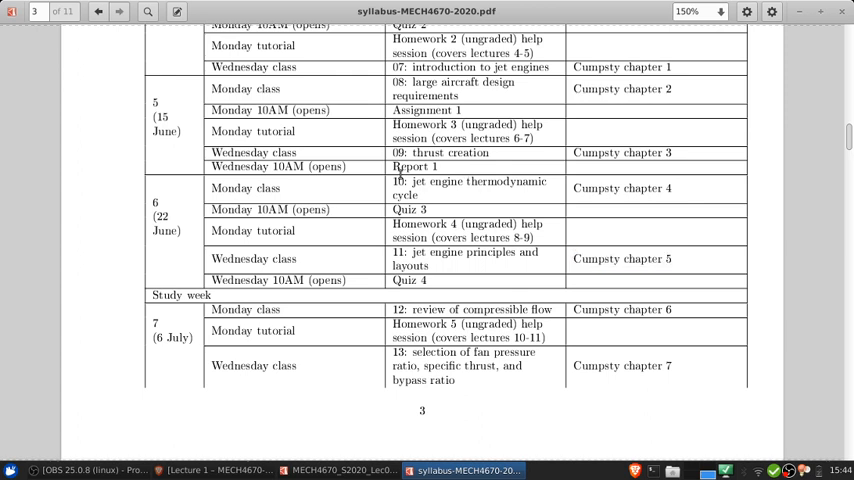
# Scroll through page 4's final schedule weeks and the late-submission note.
pyautogui.scroll(3)
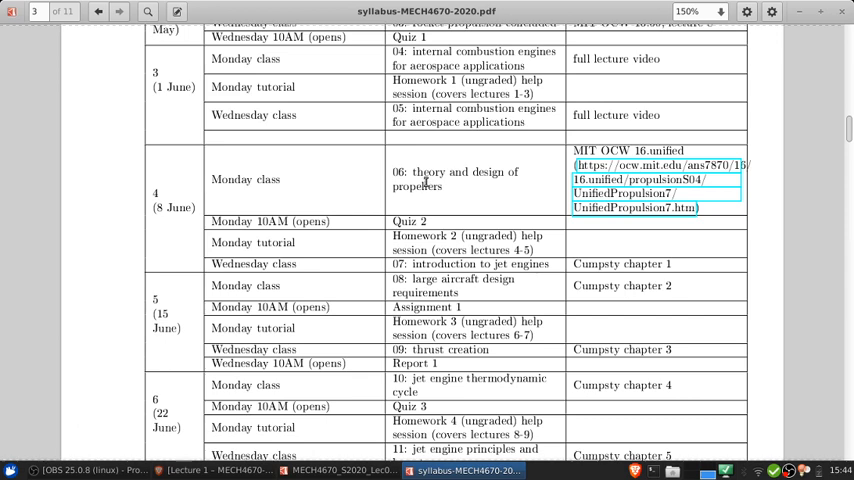
pyautogui.scroll(-3)
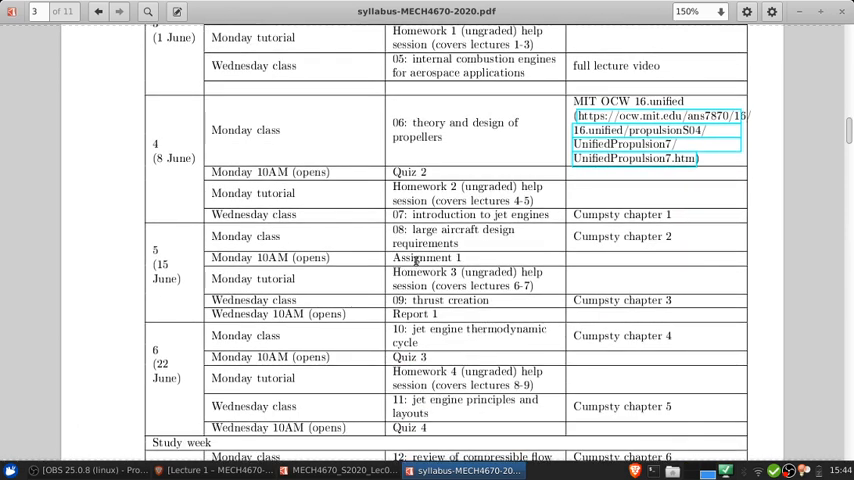
pyautogui.scroll(-3)
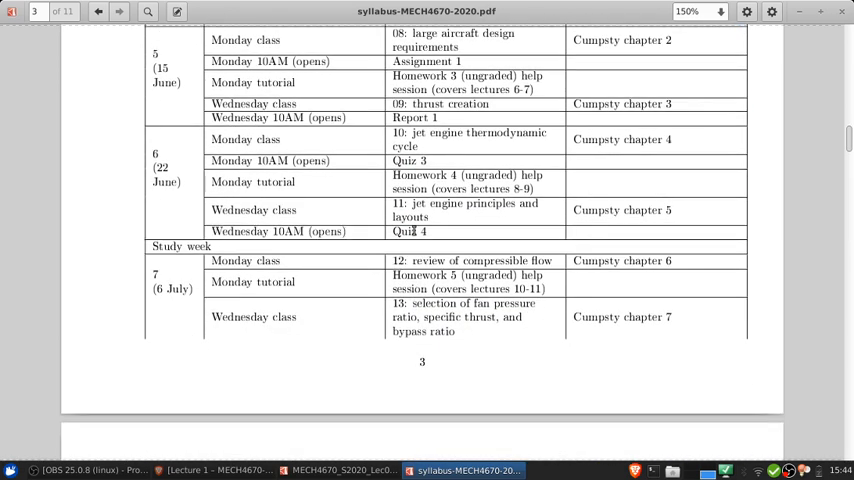
pyautogui.scroll(-3)
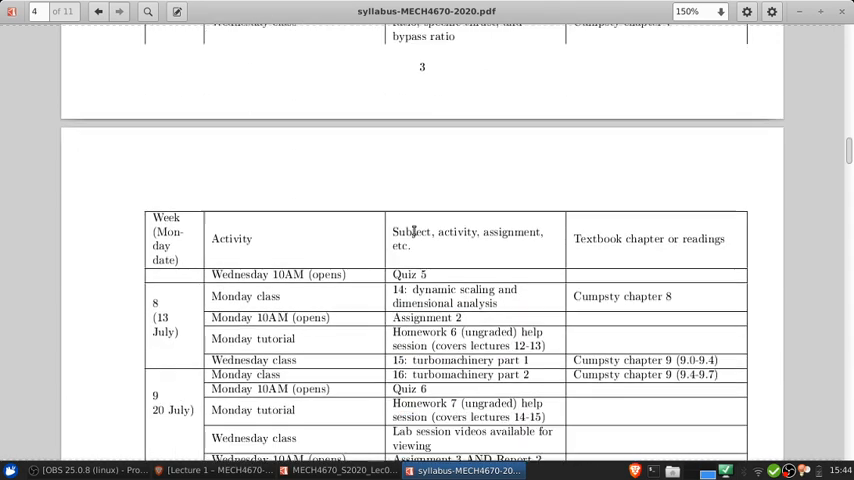
pyautogui.scroll(3)
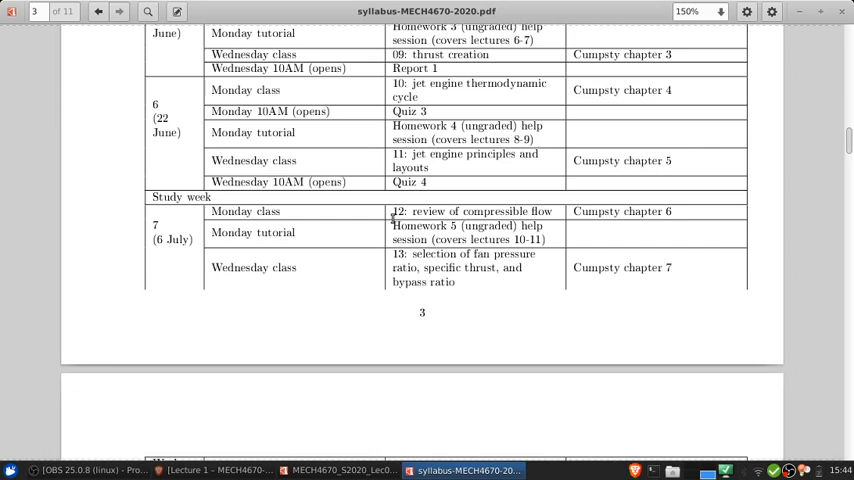
pyautogui.scroll(-3)
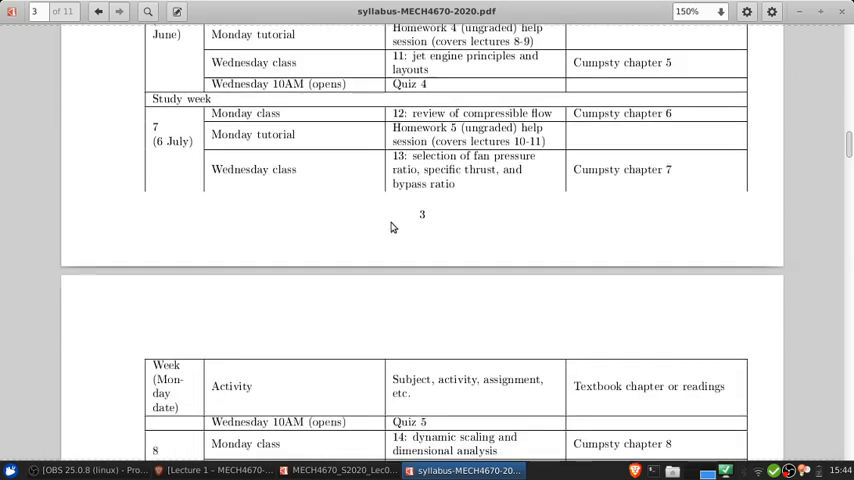
pyautogui.scroll(-3)
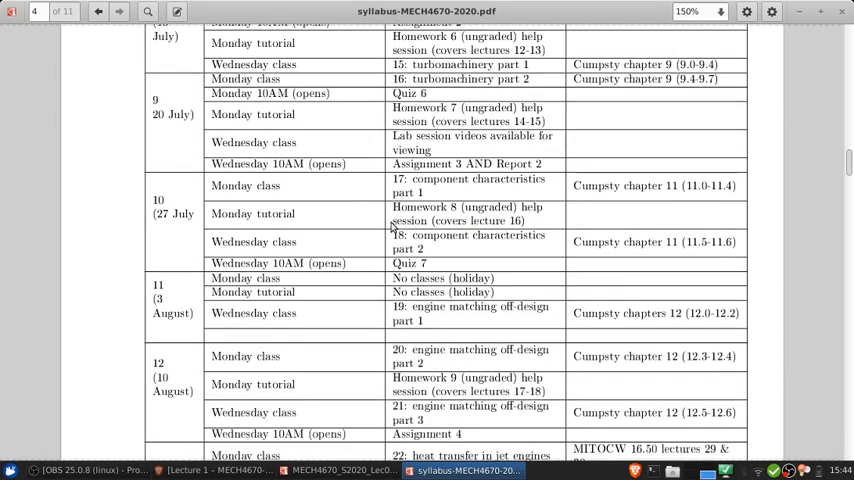
# Continue through page 5's Learning Outcomes table toward page 6's Evaluation Methods.
pyautogui.scroll(-3)
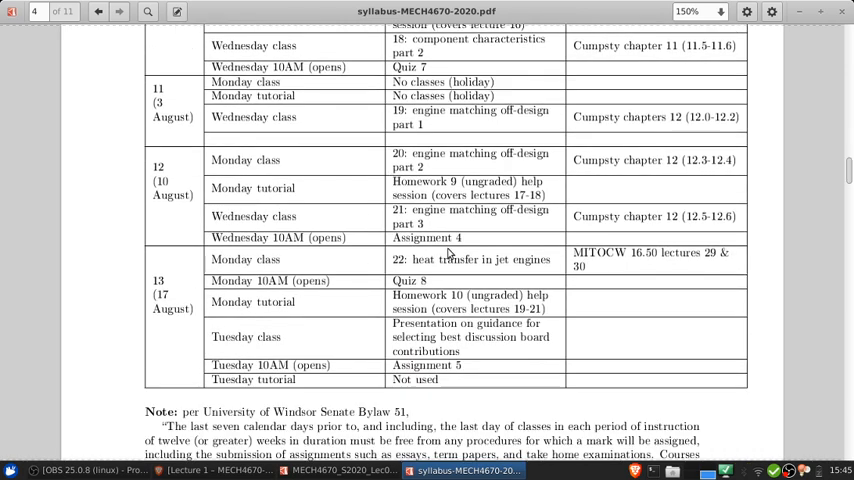
pyautogui.scroll(-3)
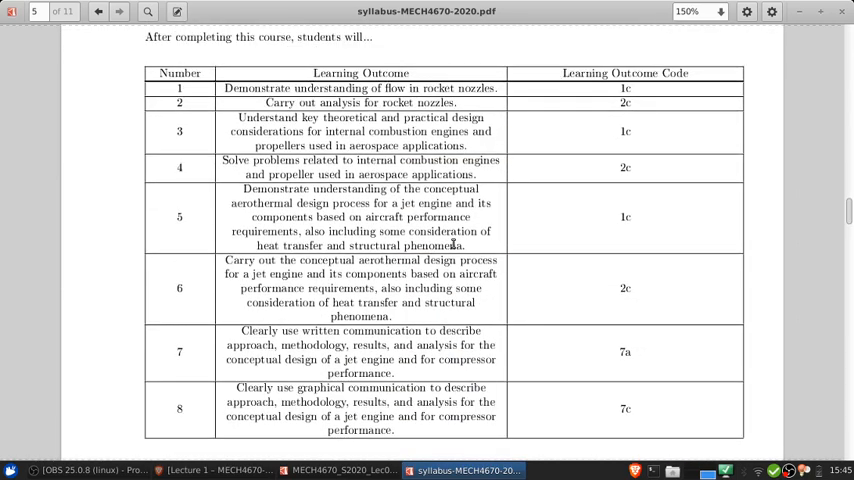
pyautogui.scroll(3)
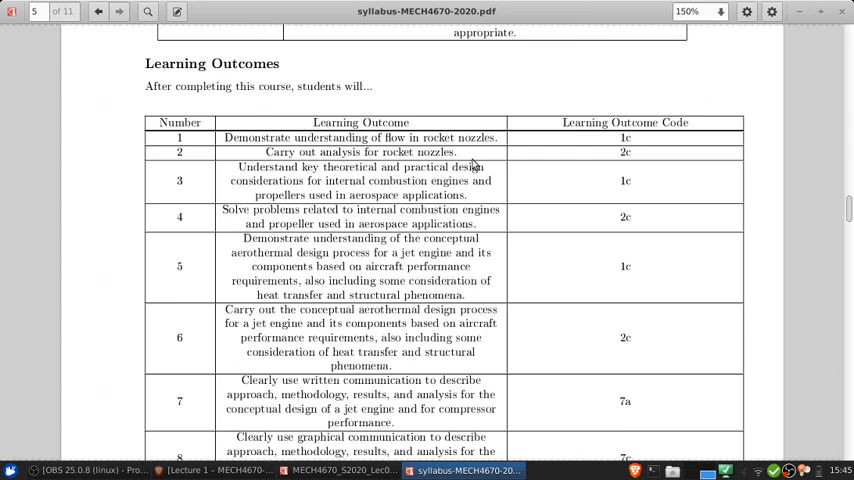
pyautogui.moveTo(482, 226)
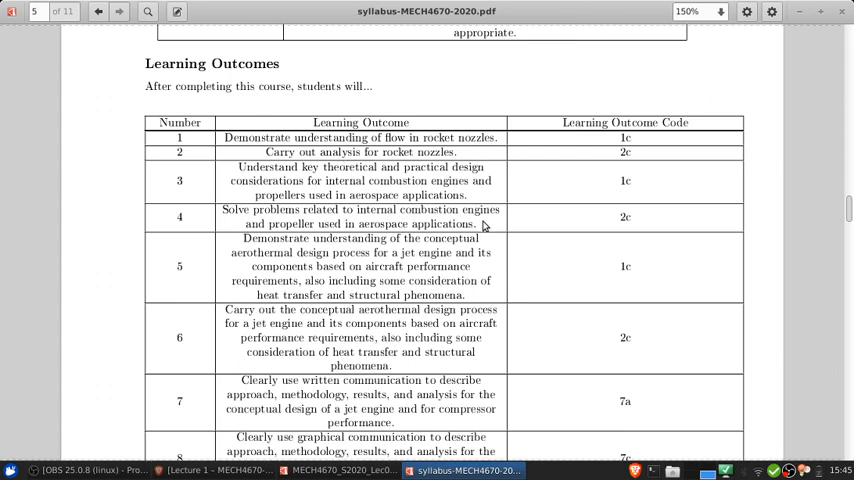
pyautogui.scroll(-3)
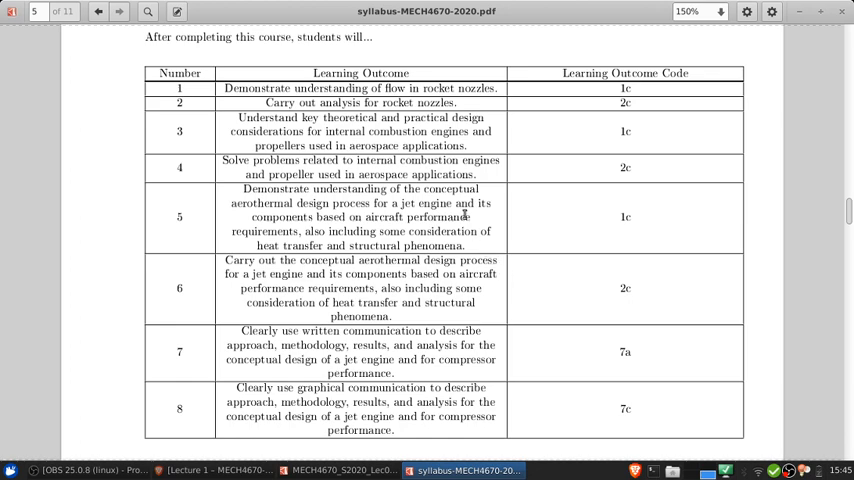
pyautogui.scroll(-3)
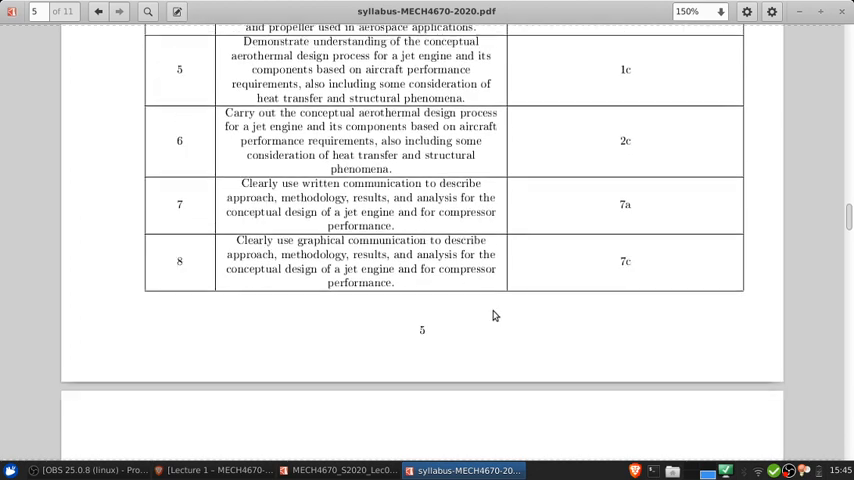
pyautogui.scroll(-3)
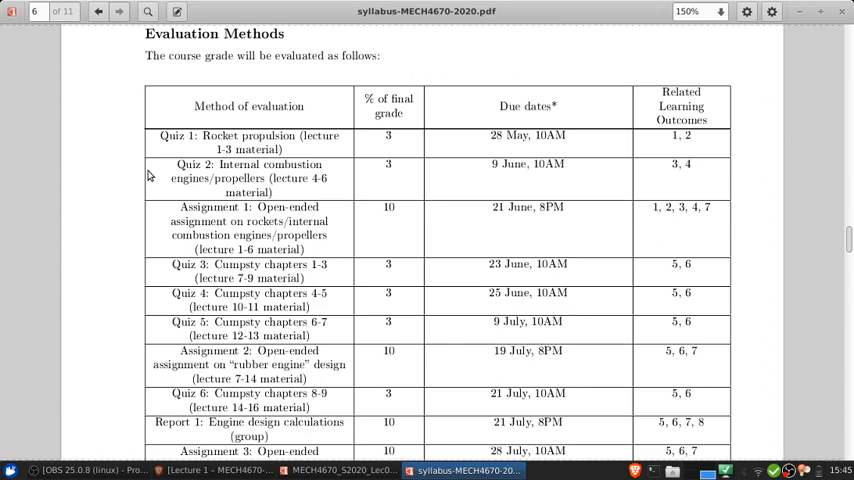
# Scroll up and down page 6's Evaluation Methods table, ending at its header row through Assignment 3.
pyautogui.scroll(-3)
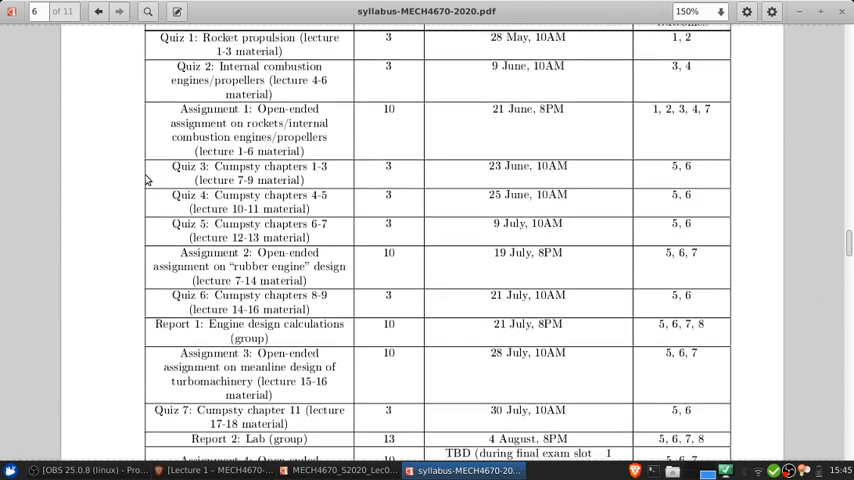
pyautogui.scroll(-3)
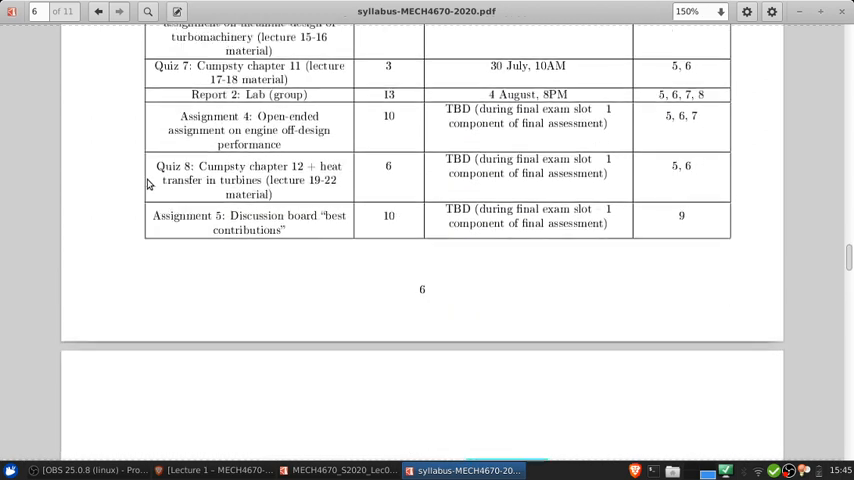
pyautogui.scroll(3)
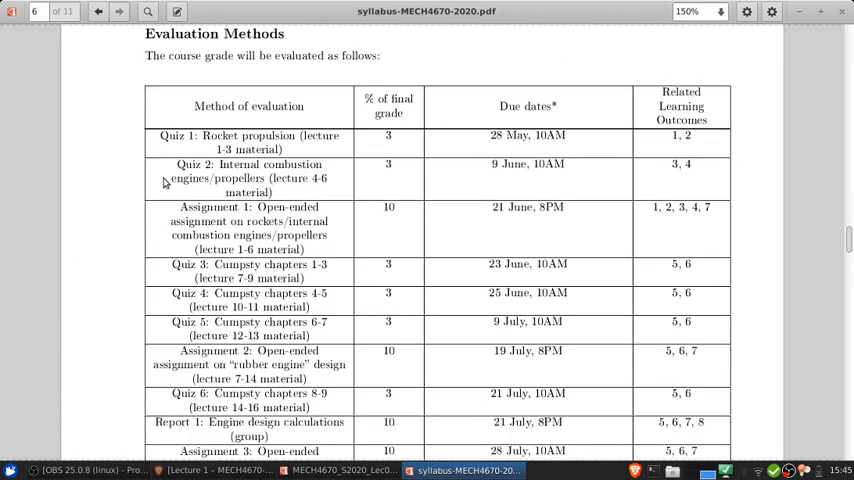
pyautogui.scroll(-3)
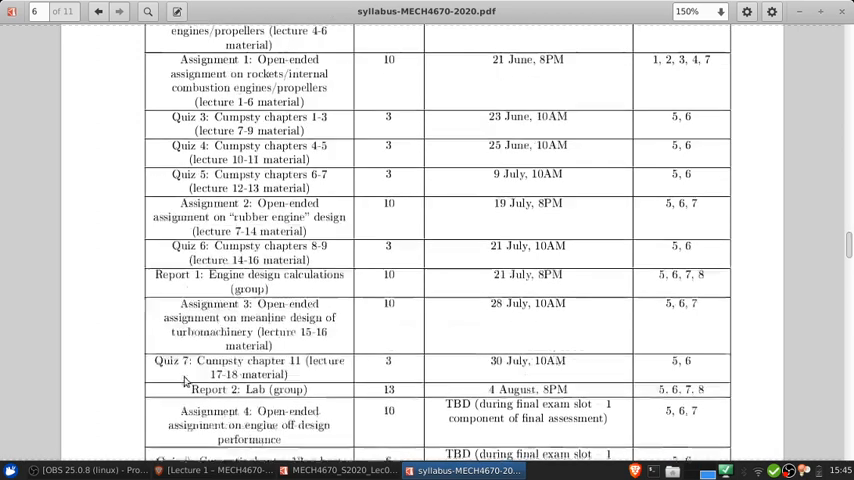
pyautogui.scroll(3)
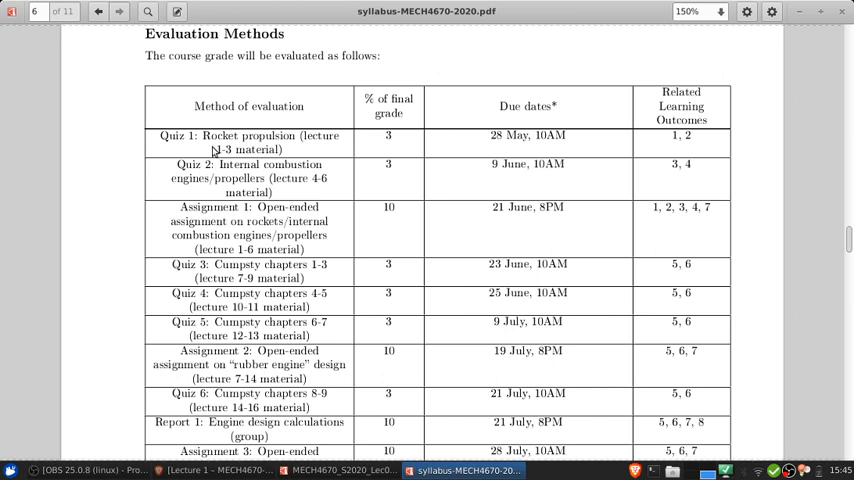
pyautogui.scroll(-3)
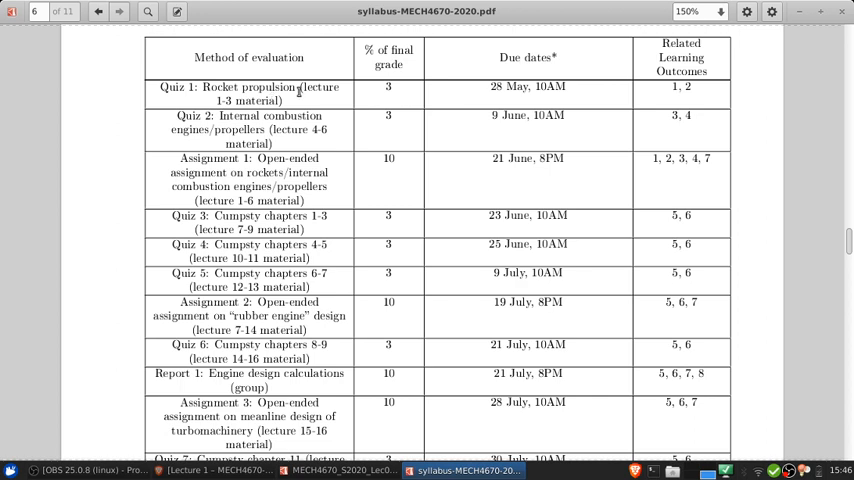
# Scroll the Evaluation Methods table on page 6 down to the Report 2, Assignment 4, Quiz 8 and Assignment 5 rows.
pyautogui.scroll(-3)
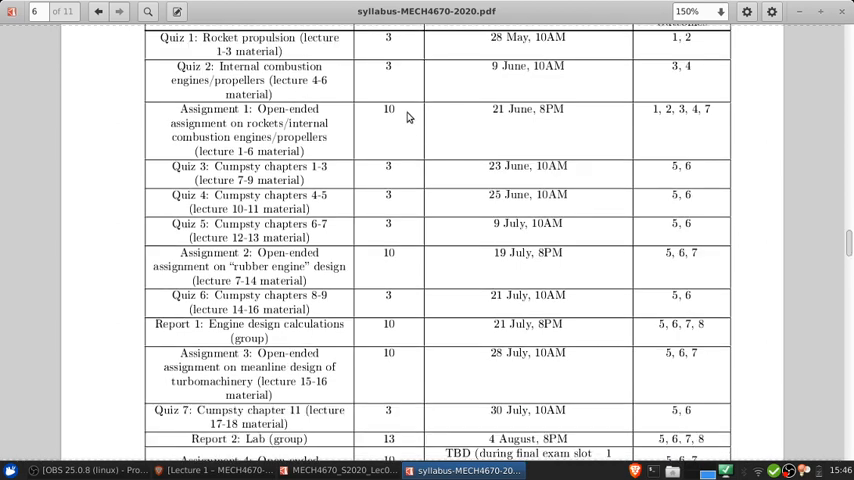
pyautogui.scroll(-3)
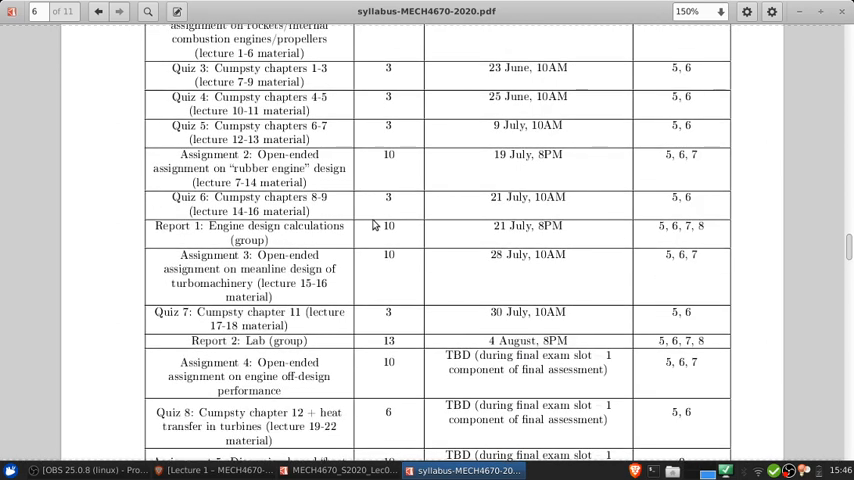
pyautogui.scroll(3)
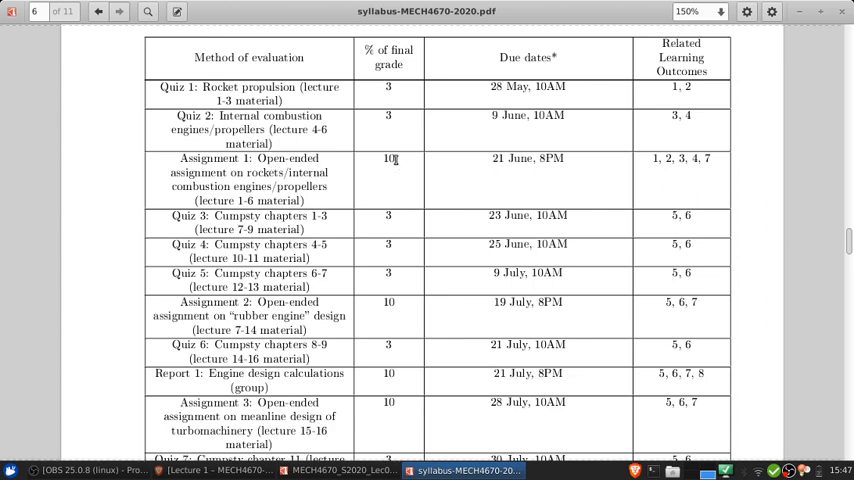
pyautogui.moveTo(372, 192)
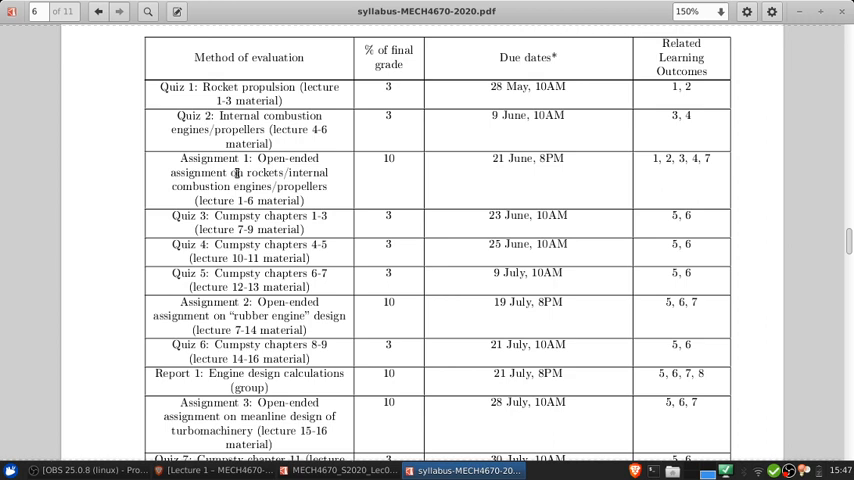
pyautogui.scroll(-3)
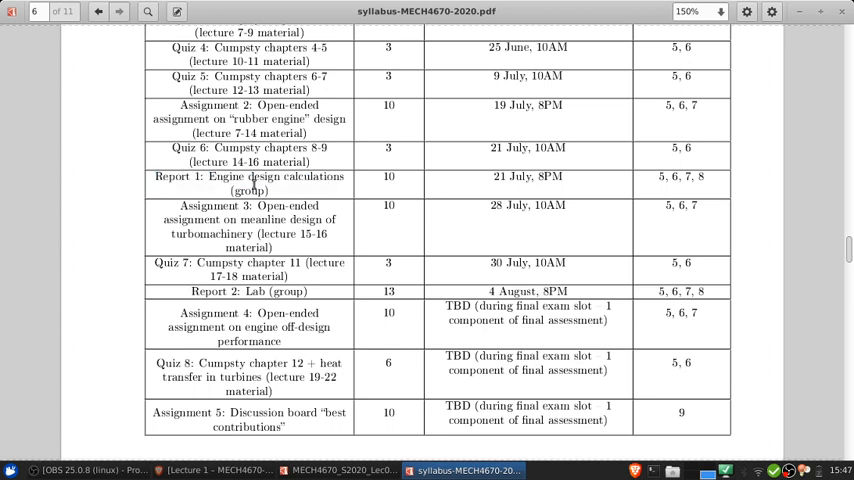
# Briefly highlight the Report 1 engine design description, then scroll to the table's last row and page 6 footer.
pyautogui.doubleClick(248, 176)
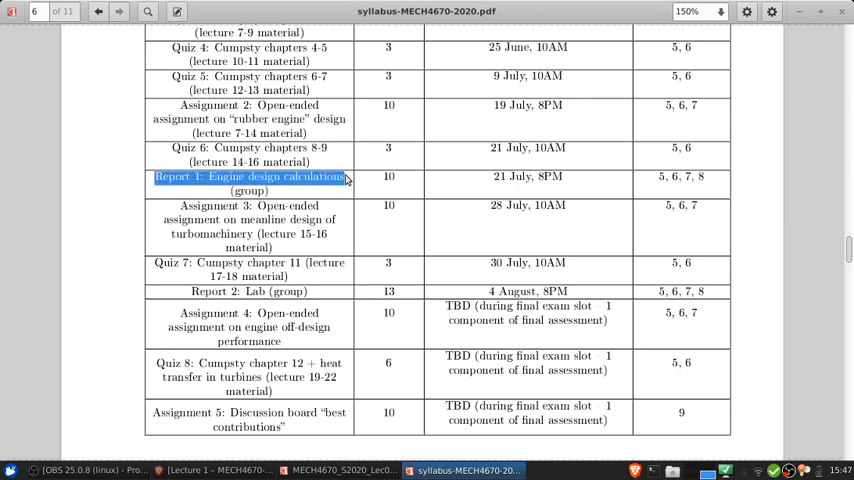
pyautogui.click(248, 176)
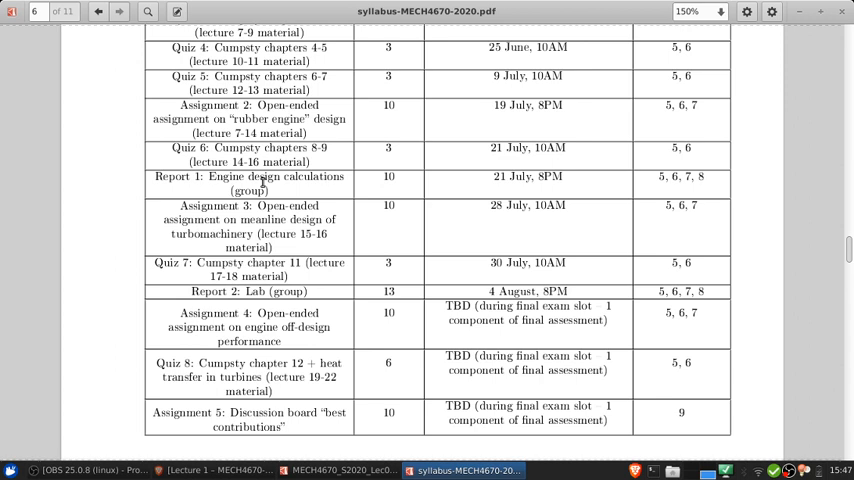
pyautogui.moveTo(156, 184)
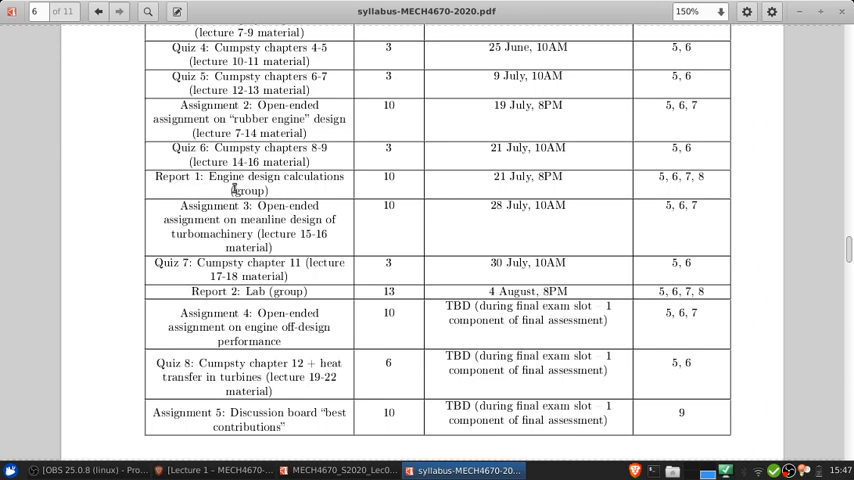
pyautogui.scroll(-3)
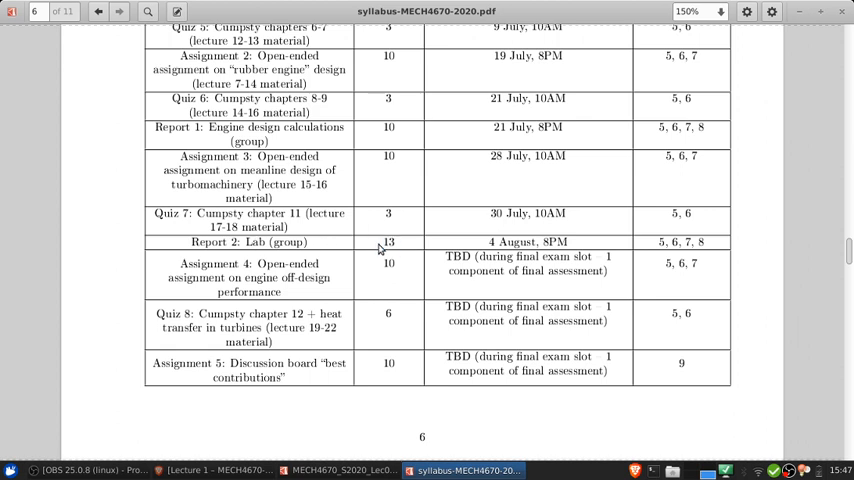
pyautogui.moveTo(244, 344)
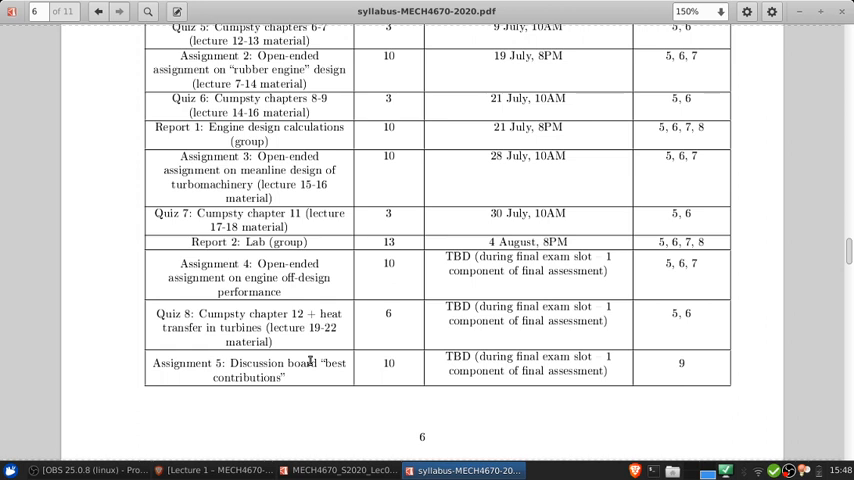
pyautogui.moveTo(304, 384)
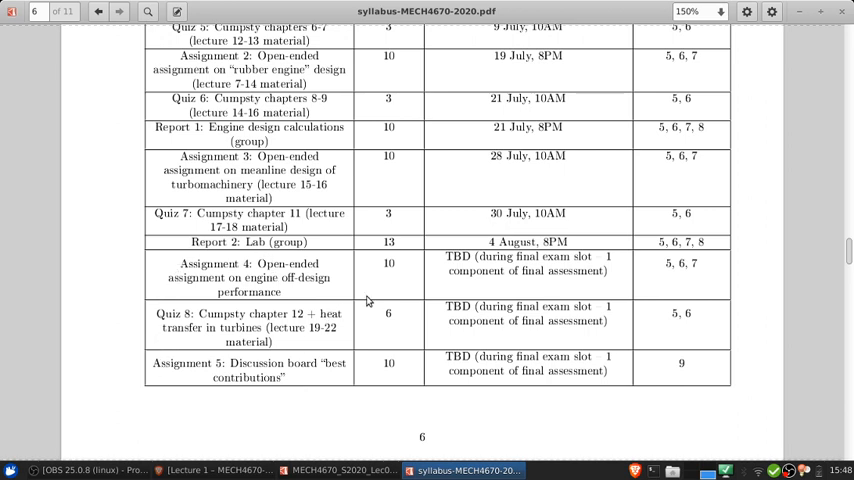
pyautogui.scroll(-3)
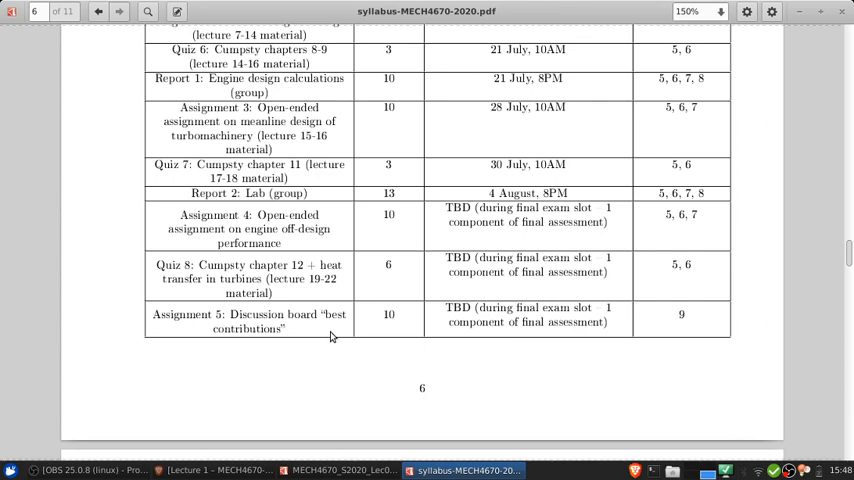
pyautogui.moveTo(238, 278)
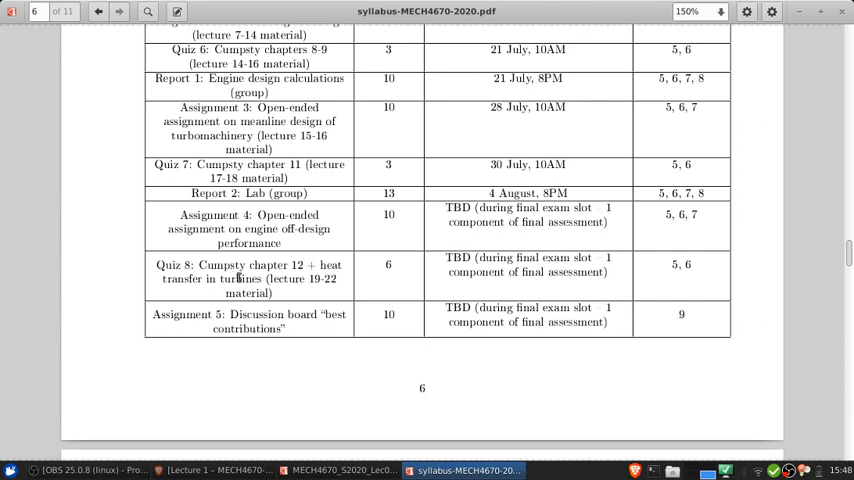
# Scroll past page 7's assessment considerations to the accommodation and class-expectation policies on page 8.
pyautogui.click(118, 12)
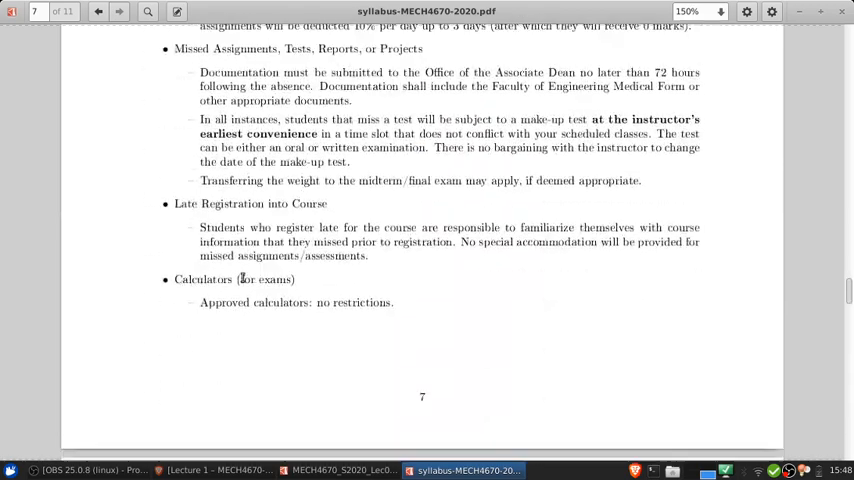
pyautogui.scroll(3)
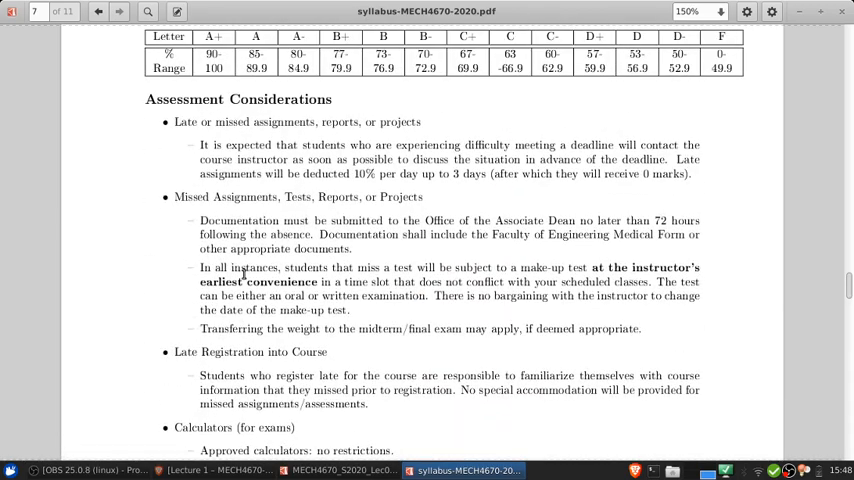
pyautogui.scroll(-3)
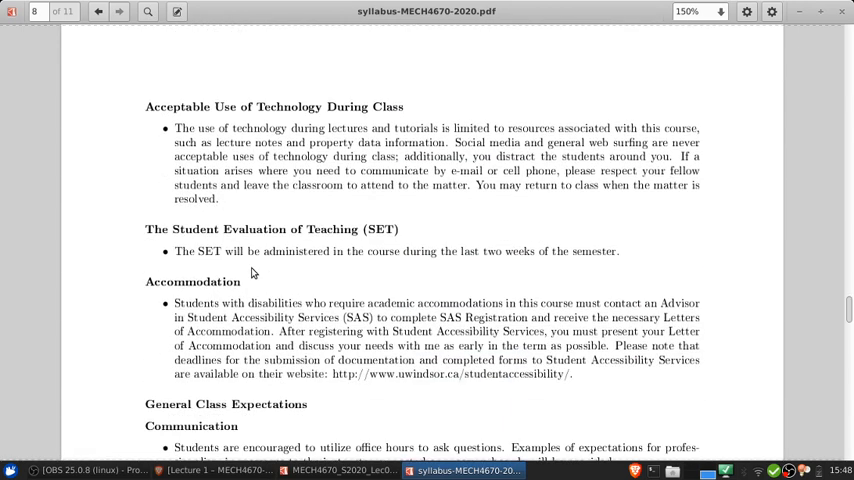
pyautogui.scroll(-3)
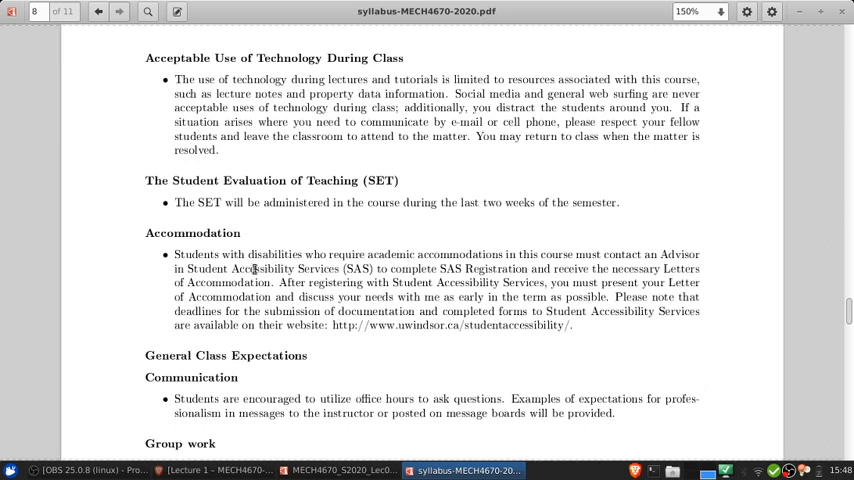
pyautogui.scroll(-3)
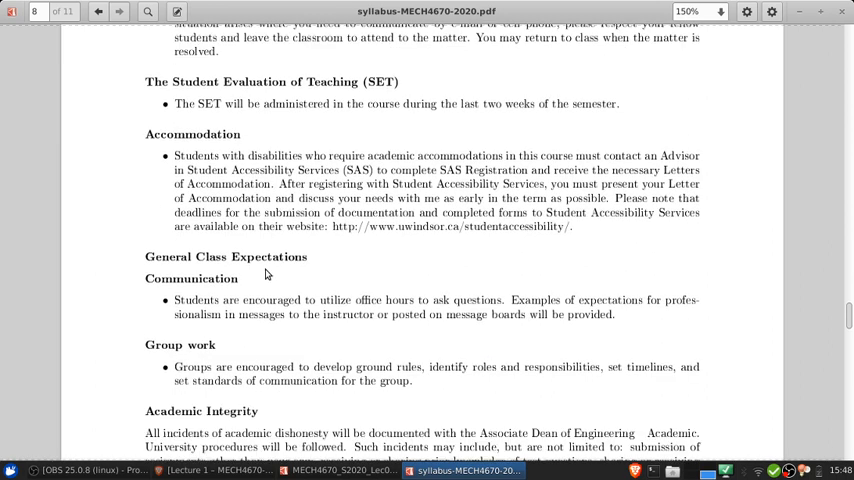
pyautogui.scroll(-3)
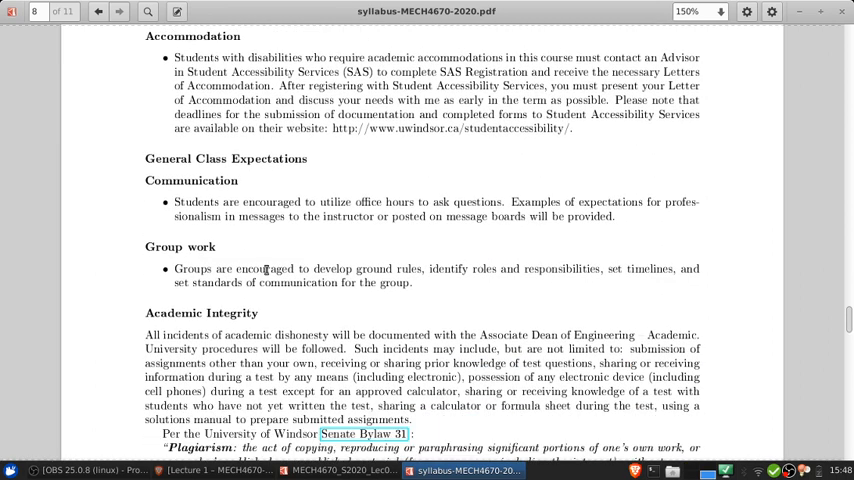
pyautogui.moveTo(452, 196)
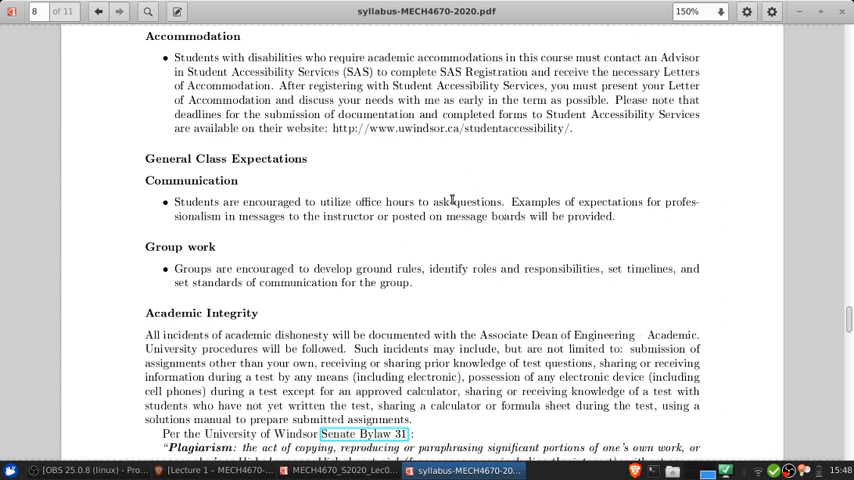
# Highlight the Communication note's Examples-of-expectations sentence on professionalism in messages, then clear it.
pyautogui.doubleClick(536, 202)
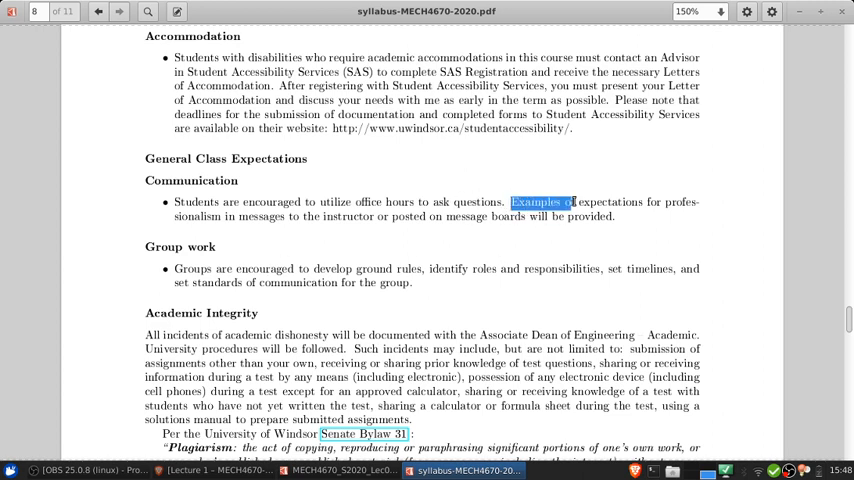
pyautogui.moveTo(512, 202); pyautogui.dragTo(636, 202)
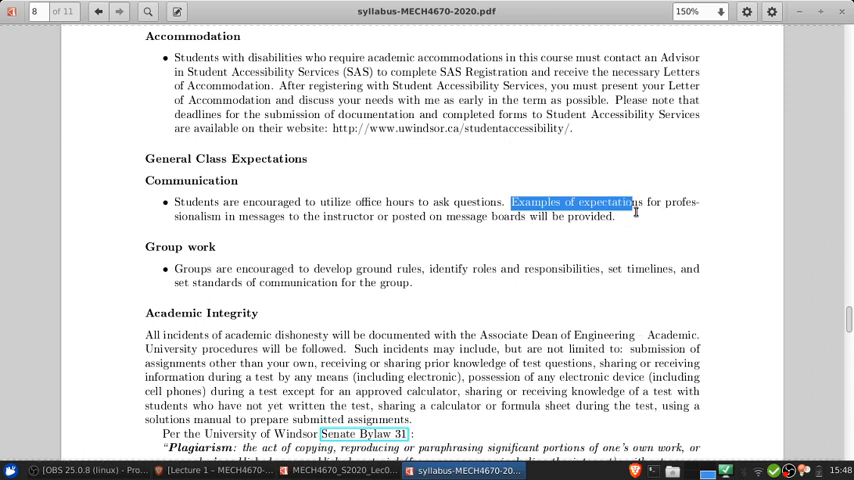
pyautogui.moveTo(636, 202); pyautogui.dragTo(368, 216)
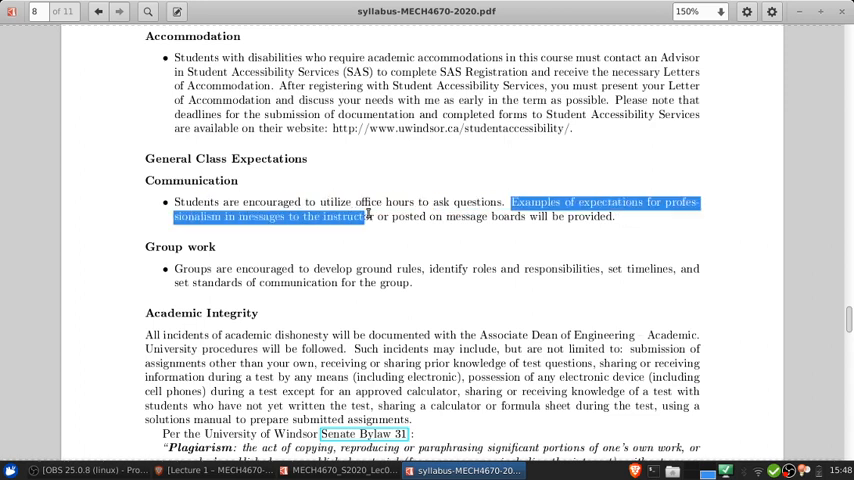
pyautogui.click(616, 220)
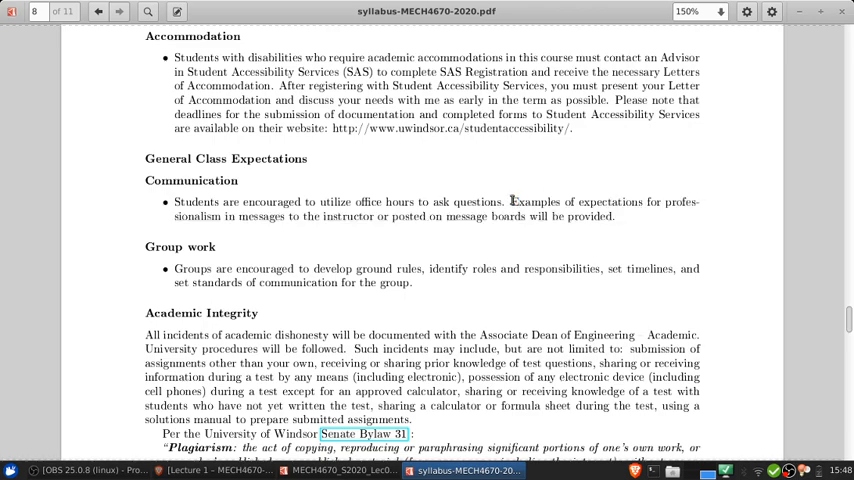
# Scroll through pages 8 to 10 down to page 11's CEAB Hours table and student services list.
pyautogui.scroll(-3)
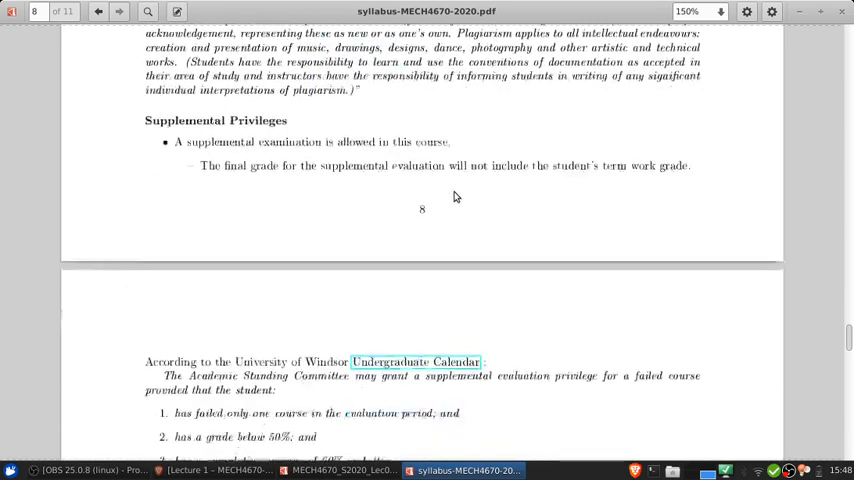
pyautogui.scroll(-3)
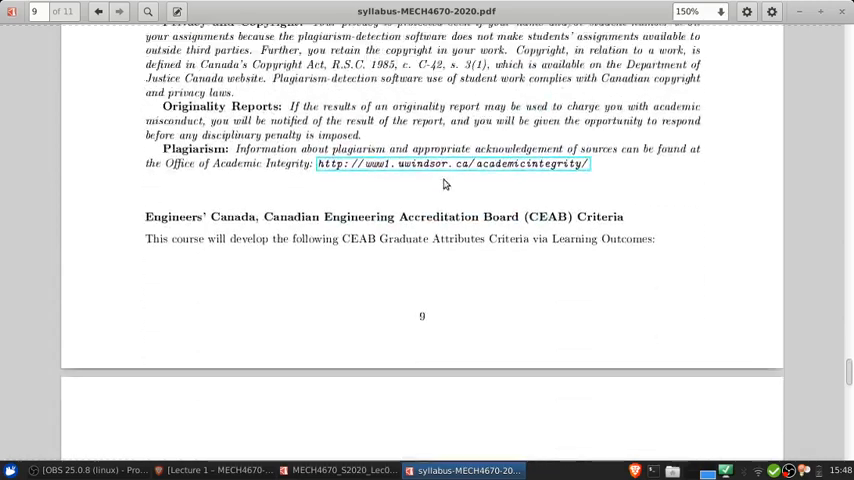
pyautogui.scroll(-3)
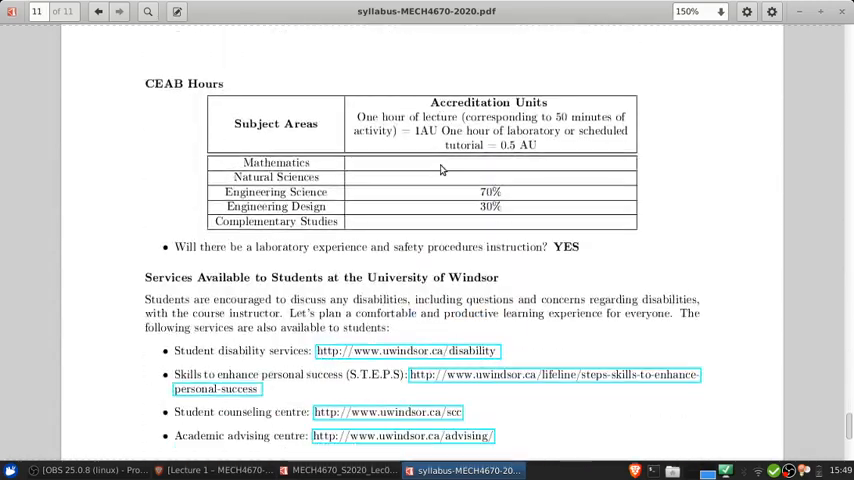